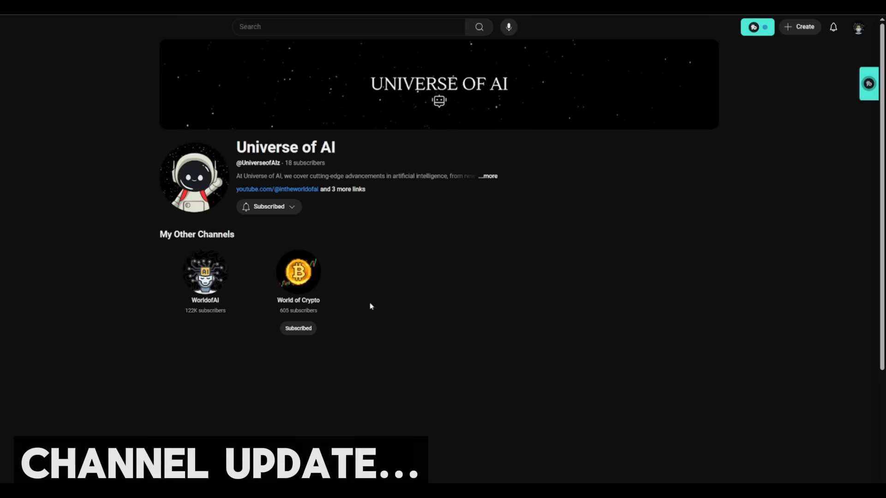
mouse_move(712, 436)
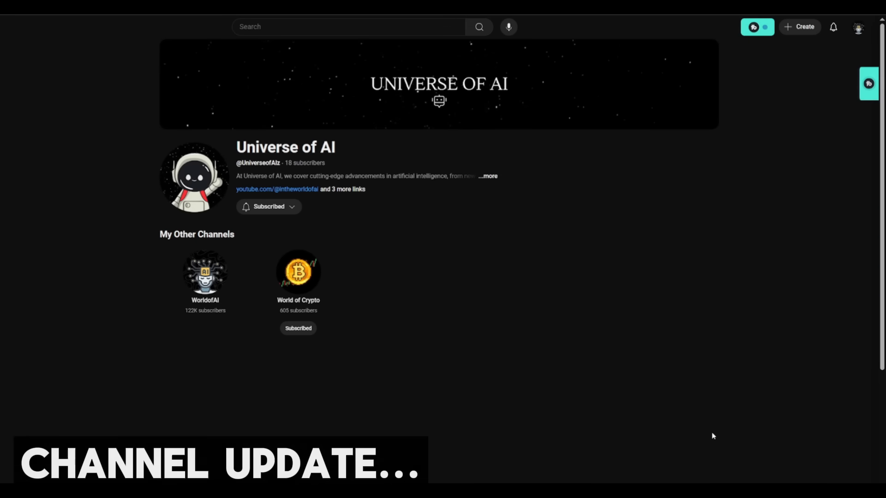
mouse_move(665, 453)
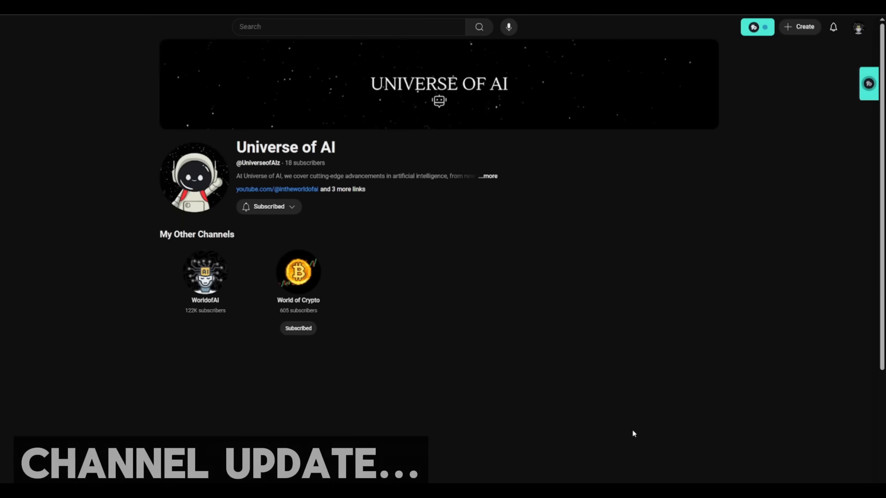
mouse_move(602, 423)
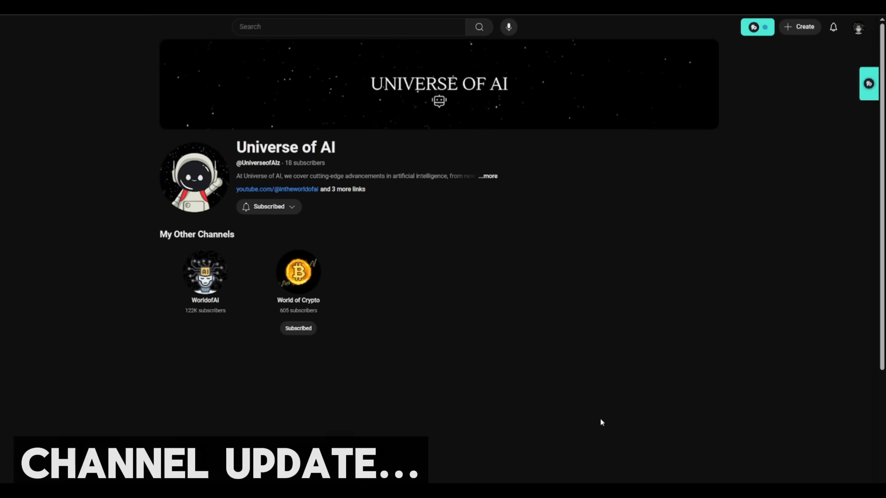
mouse_move(581, 354)
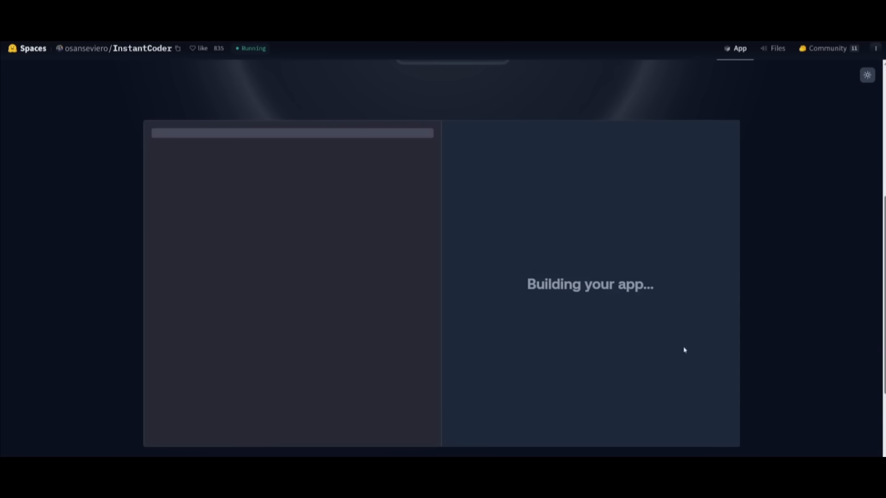
mouse_move(552, 388)
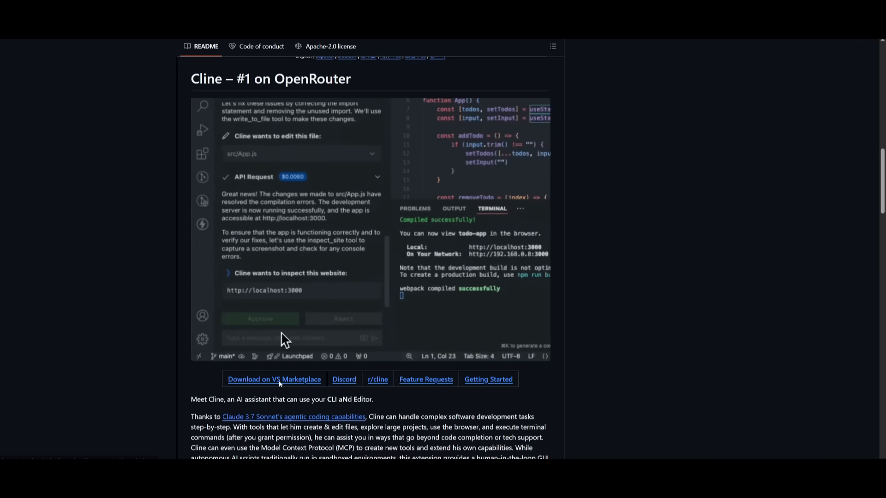
Install the Cline extension from its marketplace page and hand the install to Visual Studio Code.
click(274, 379)
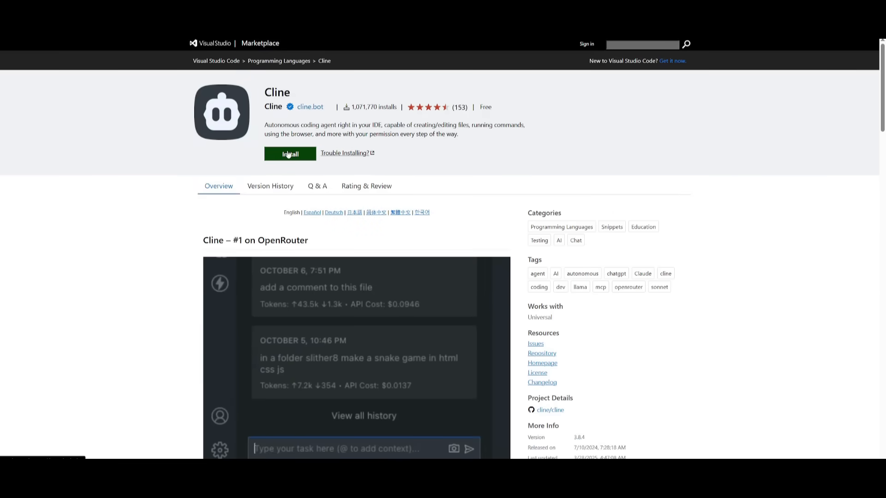
text(Run my app and fix erro)
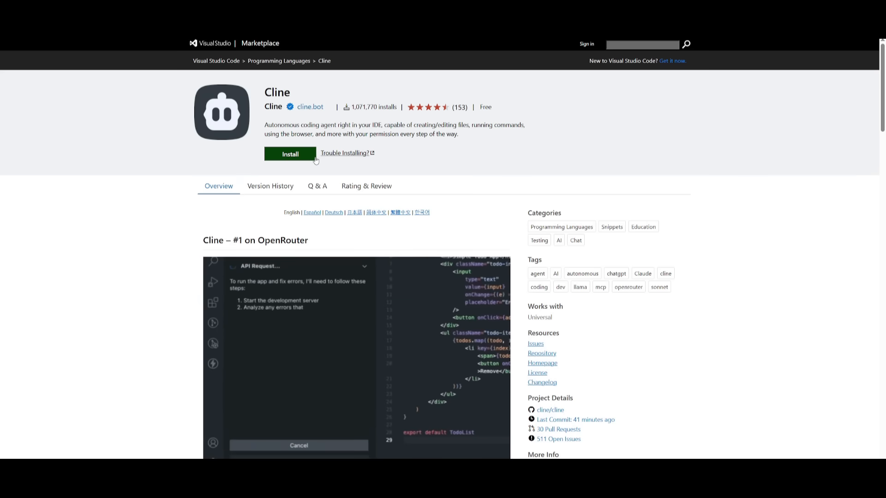
click(290, 154)
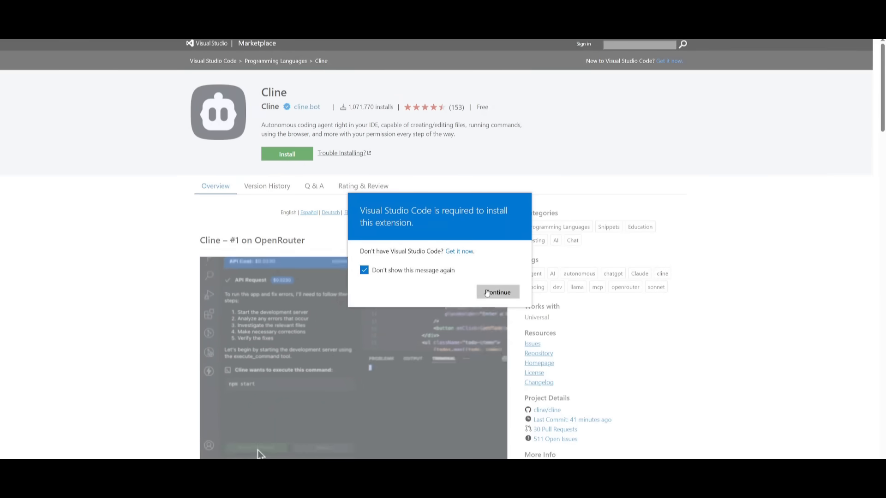
click(497, 292)
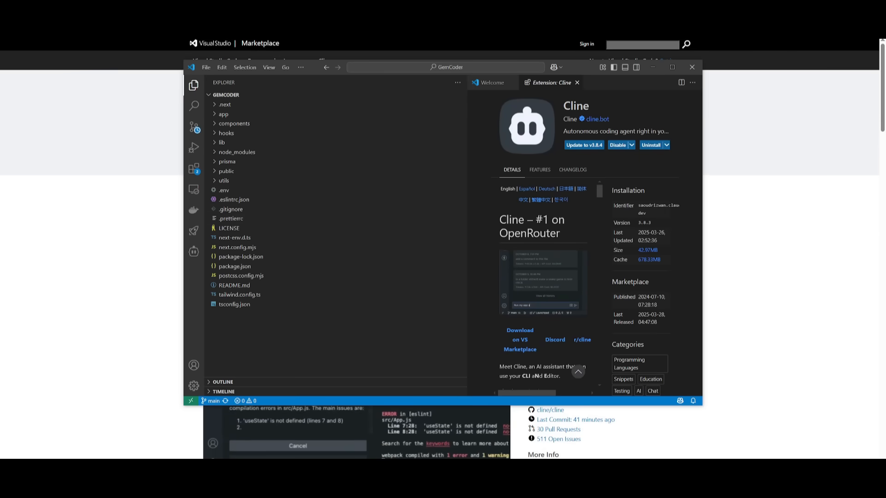
In Cline settings choose OpenRouter as API provider and search 'gemi' for the Gemini 2.5 Pro model.
click(584, 144)
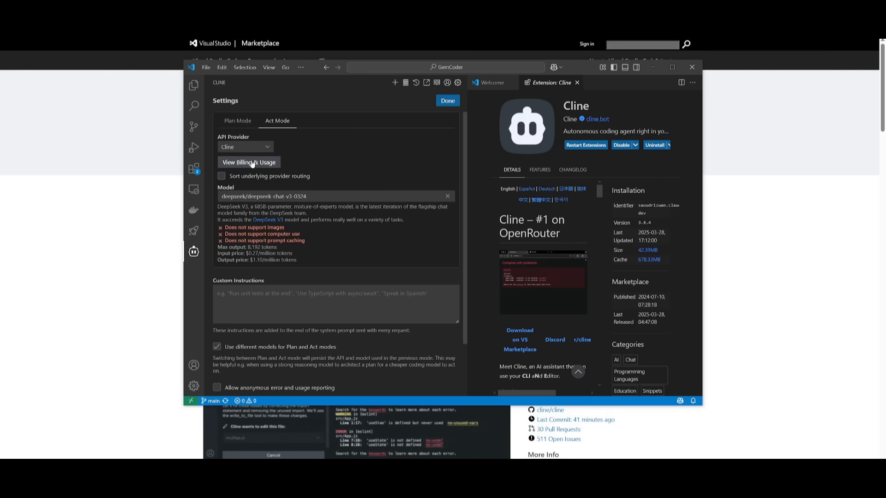
click(245, 146)
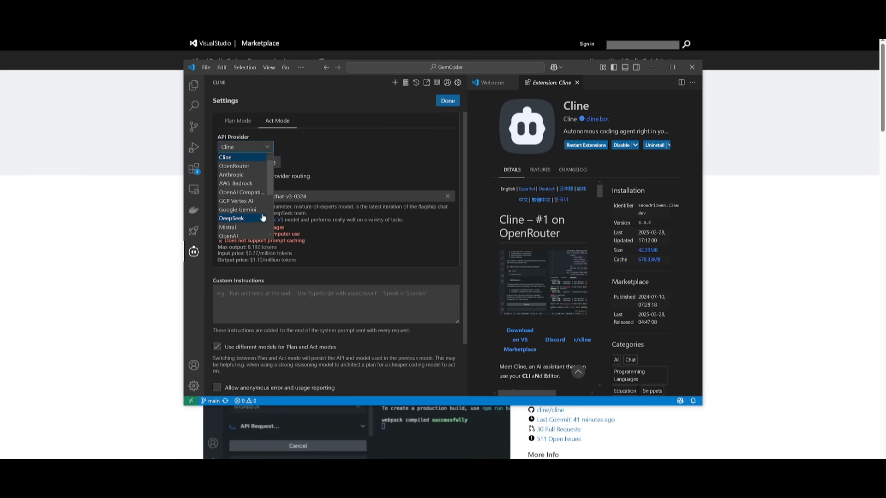
click(234, 166)
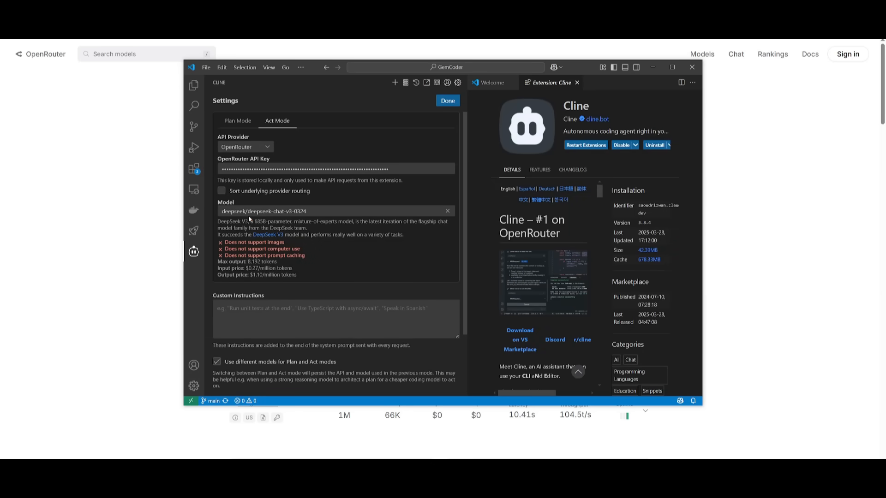
text(gemi)
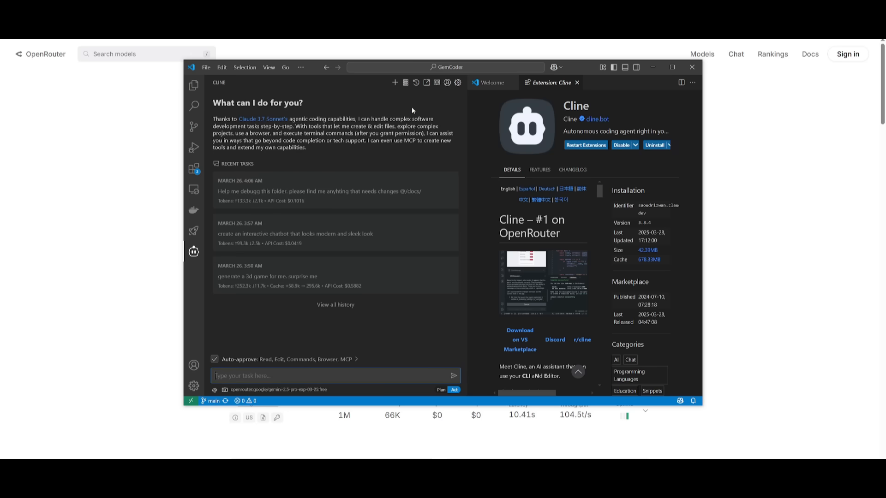
mouse_move(173, 378)
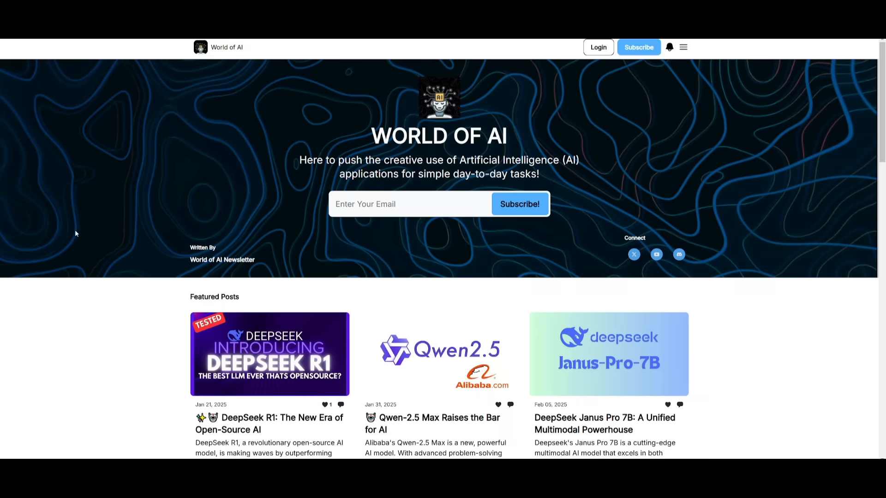
mouse_move(233, 183)
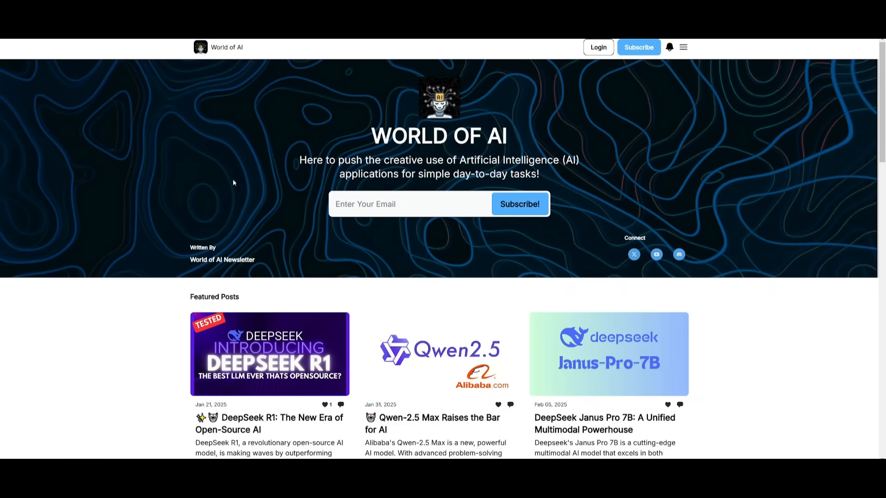
scroll(down, 3)
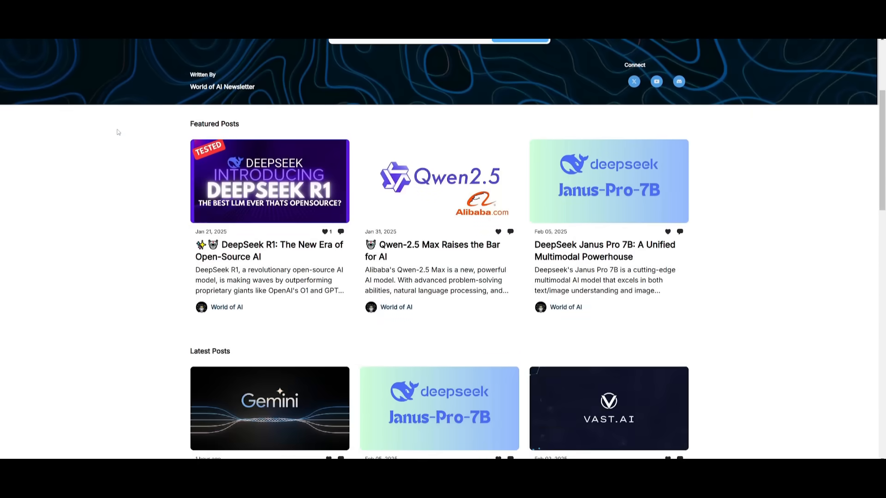
scroll(down, 3)
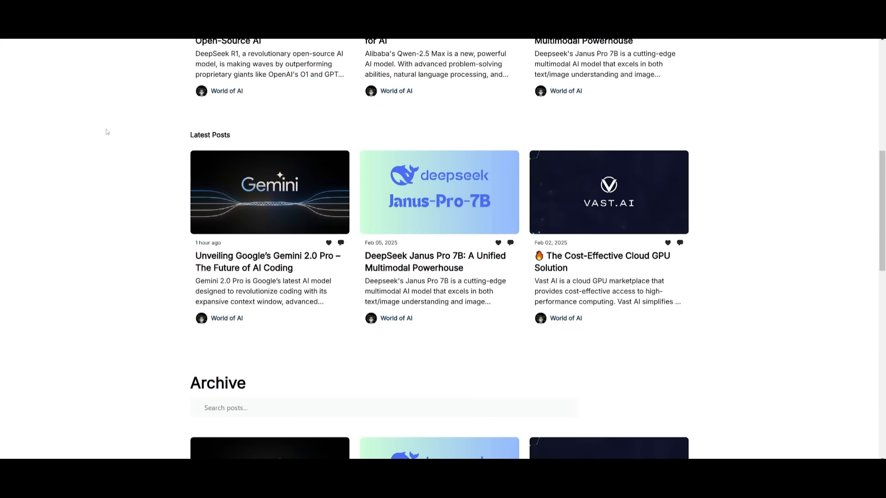
scroll(down, 3)
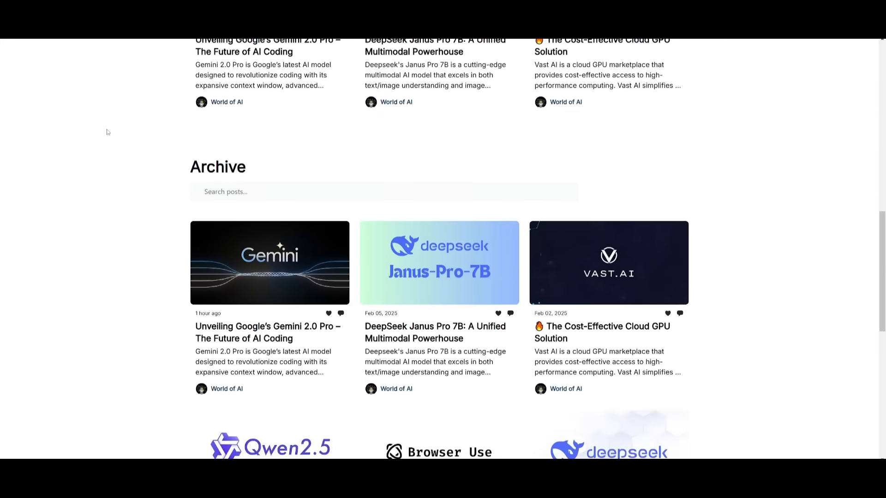
scroll(down, 3)
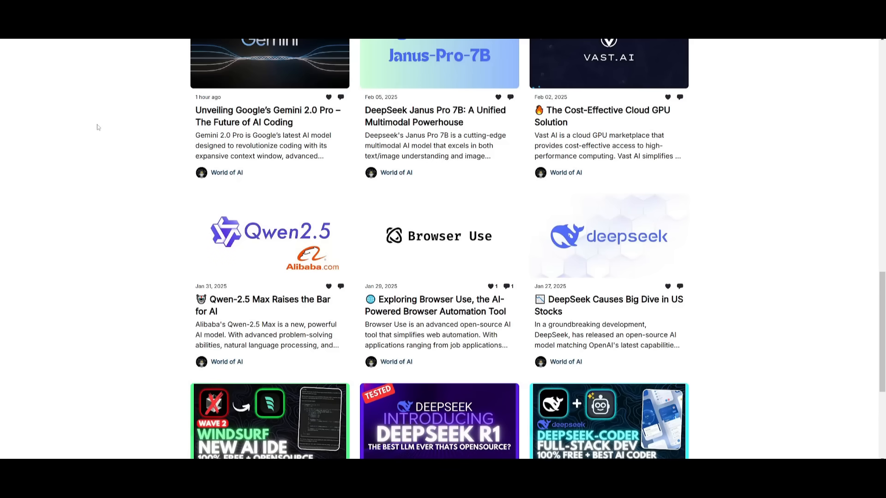
scroll(down, 3)
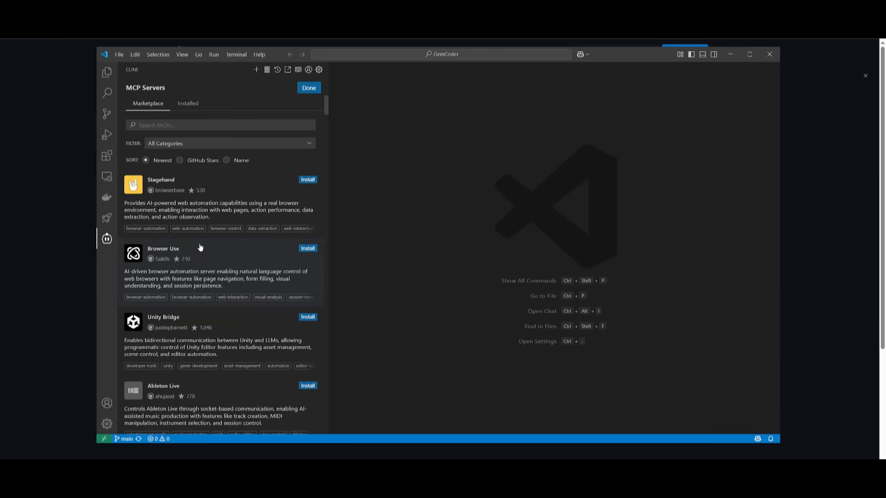
Close the MCP marketplace and expand the full AI course website task description.
scroll(down, 3)
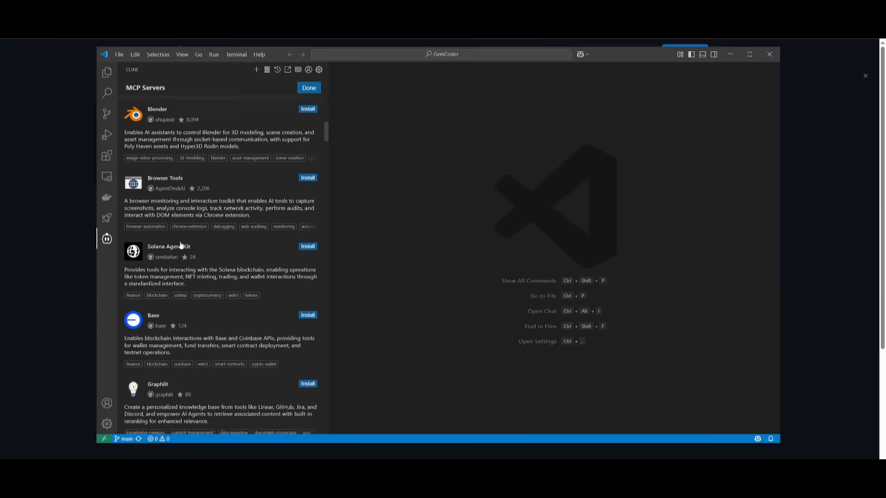
scroll(down, 3)
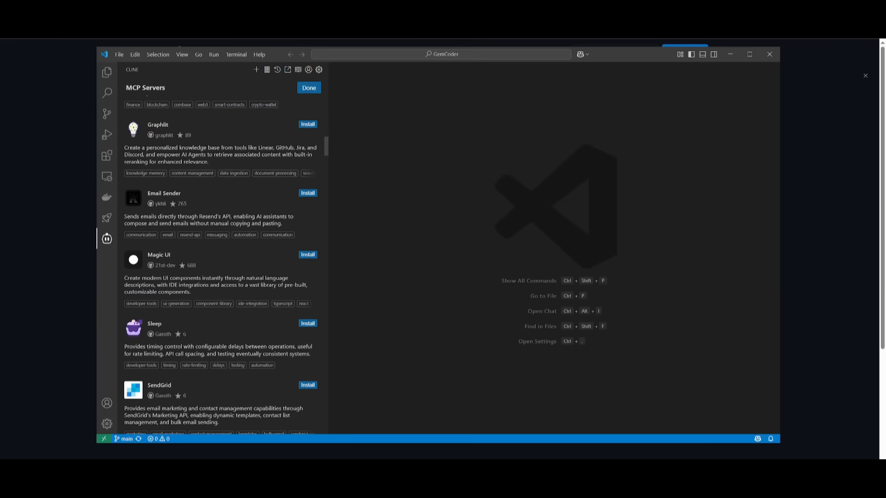
click(309, 88)
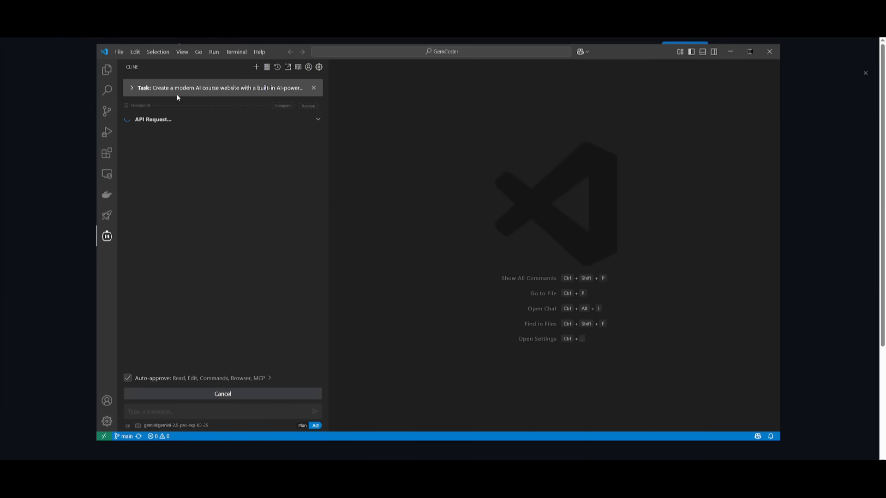
click(131, 87)
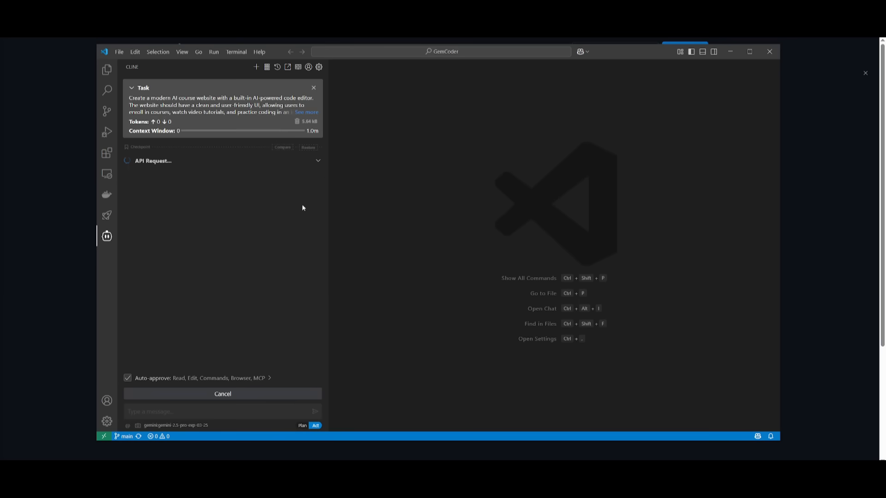
mouse_move(795, 333)
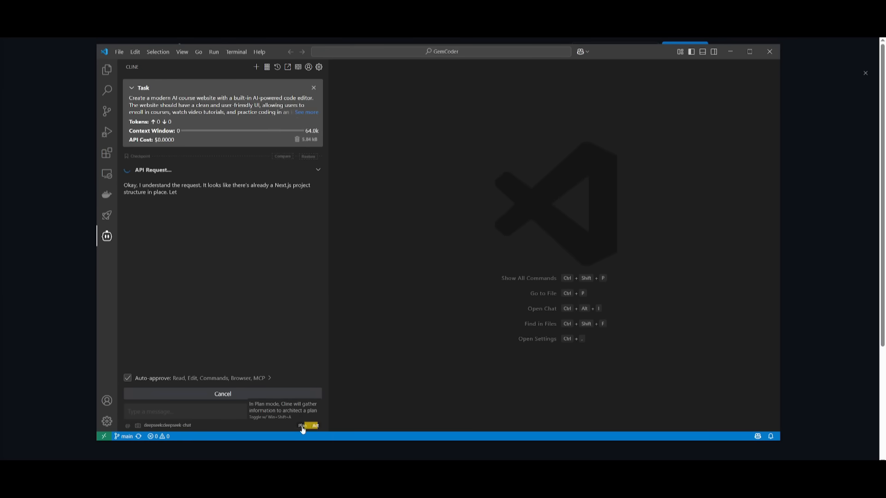
Toggle Cline to Plan mode and back to Act mode.
click(222, 393)
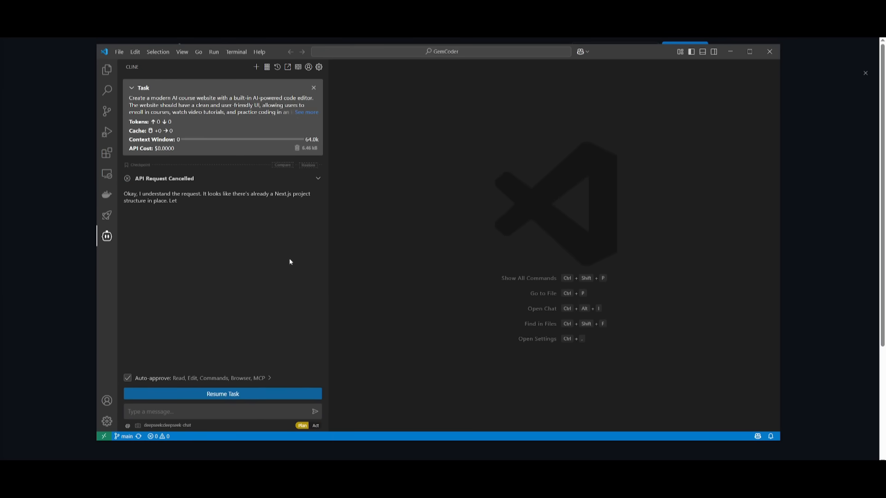
mouse_move(134, 192)
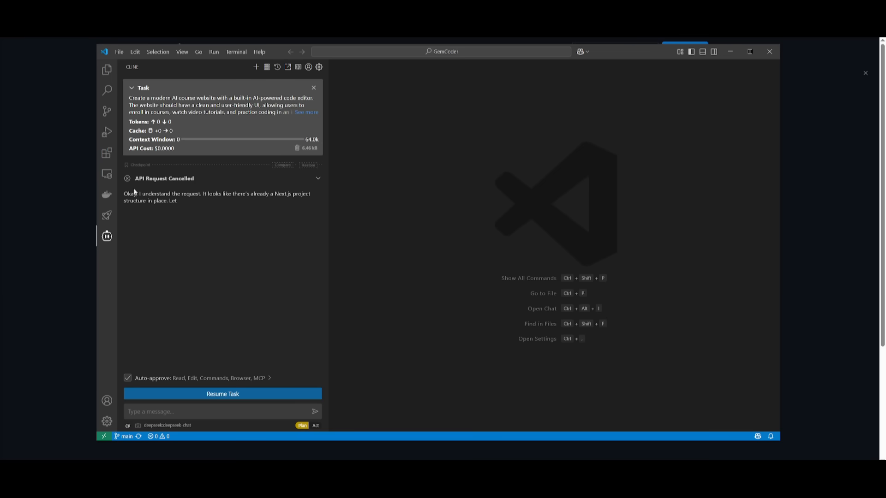
mouse_move(310, 426)
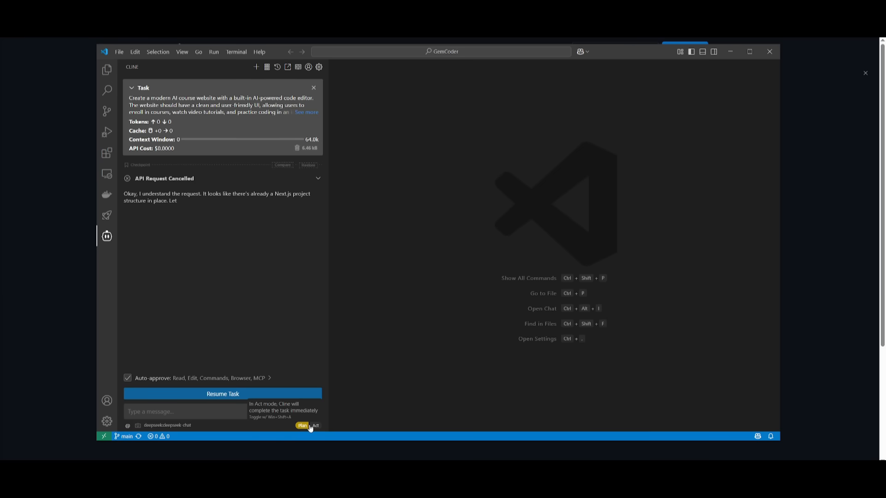
click(222, 394)
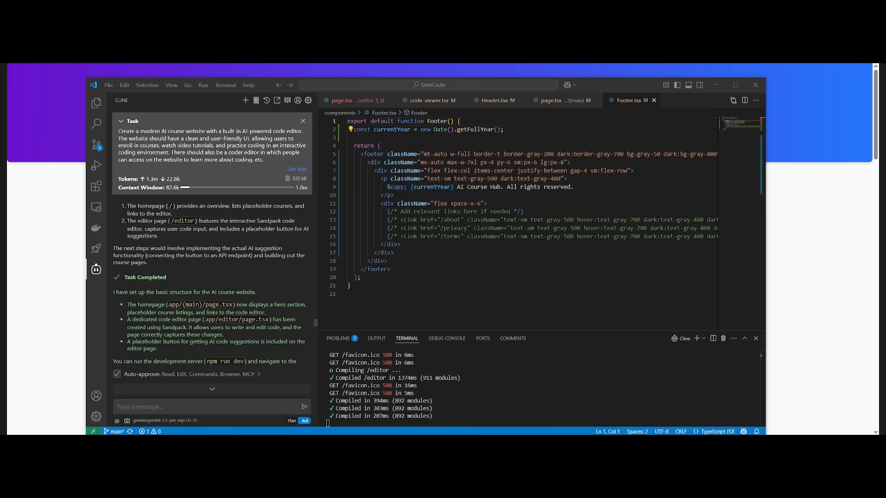
mouse_move(64, 294)
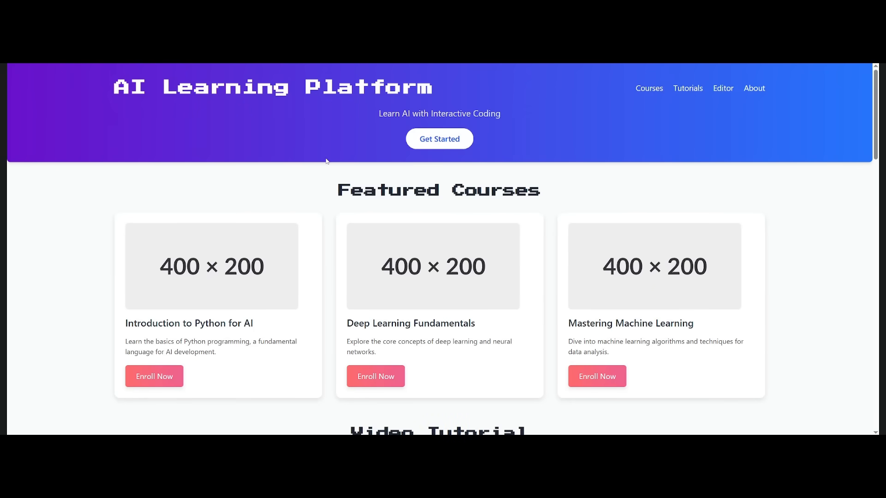
scroll(down, 3)
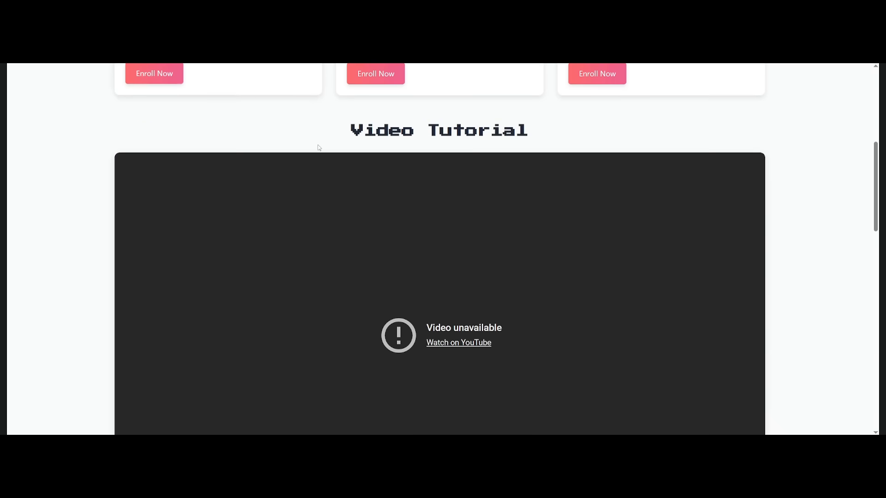
scroll(down, 3)
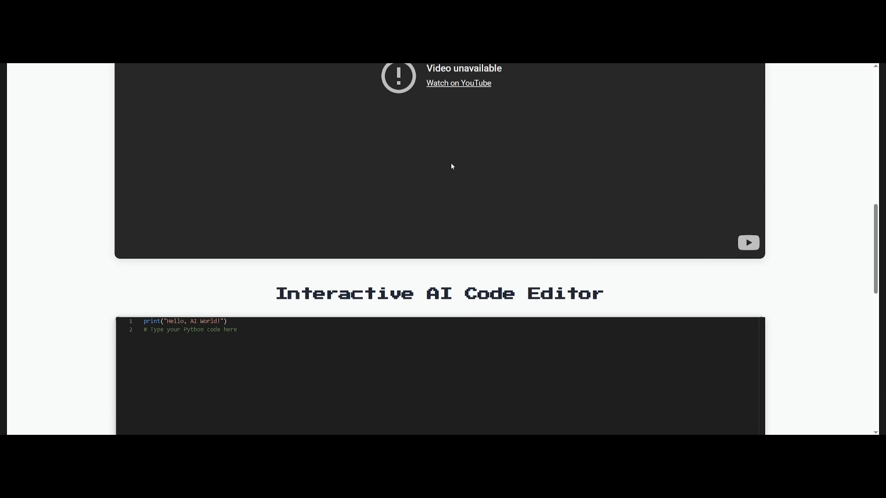
scroll(down, 3)
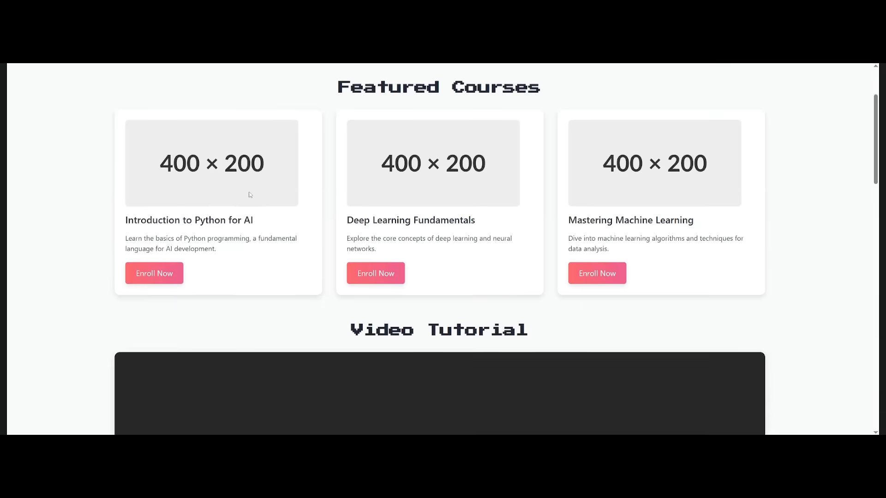
scroll(up, 3)
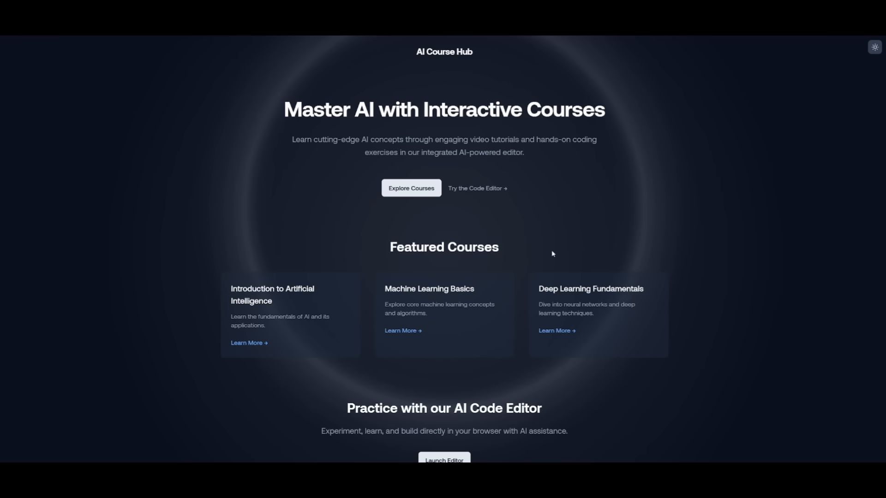
mouse_move(318, 228)
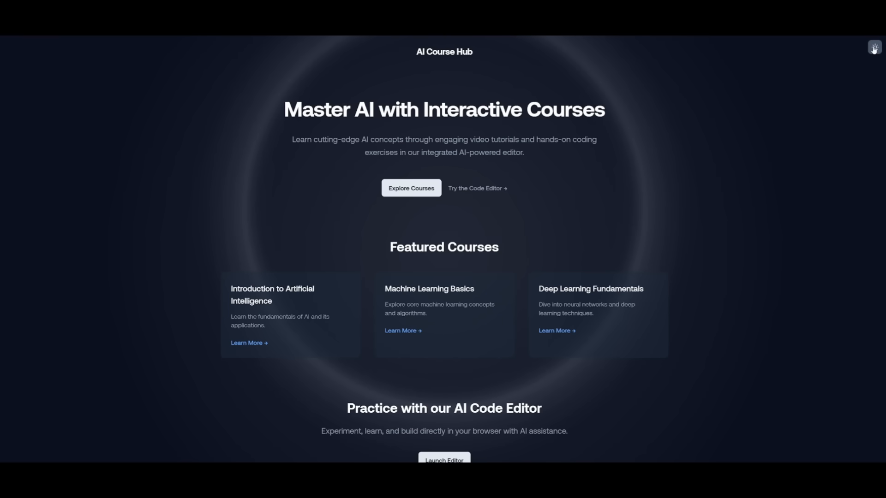
Switch the AI Course Hub theme and open its built-in code editor page via 'Try the Code Editor →'.
click(873, 48)
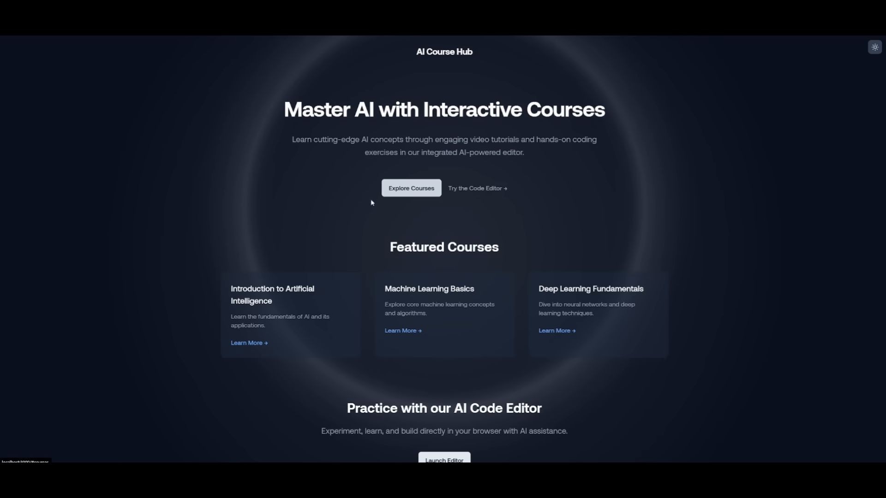
scroll(down, 3)
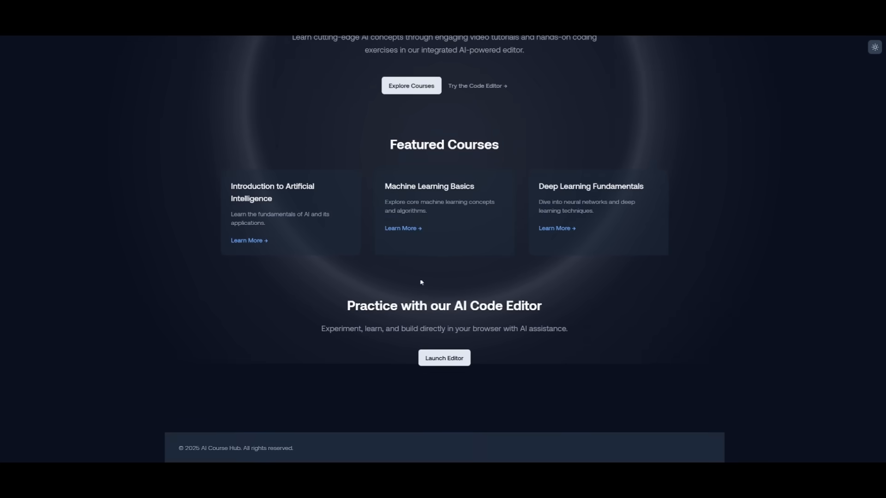
scroll(up, 3)
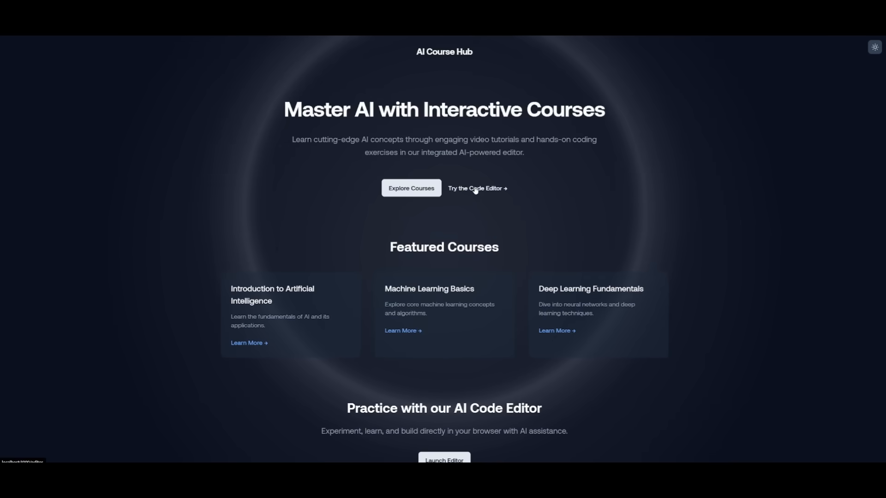
click(476, 192)
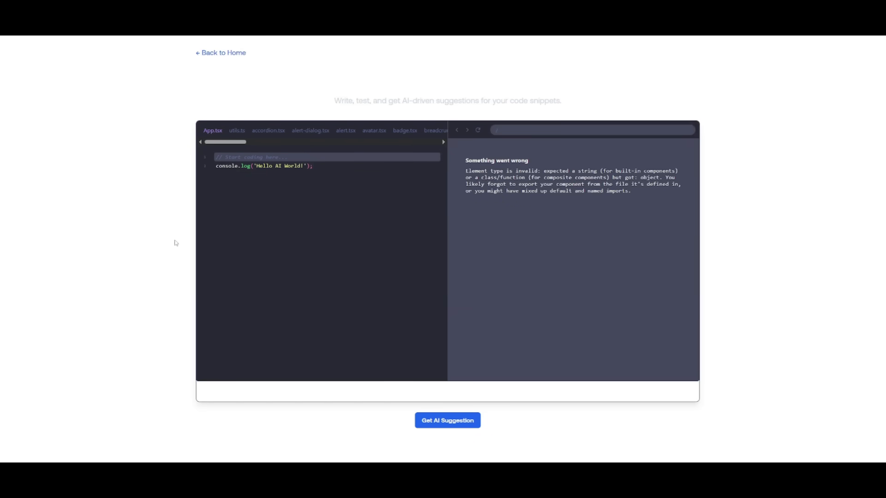
mouse_move(451, 134)
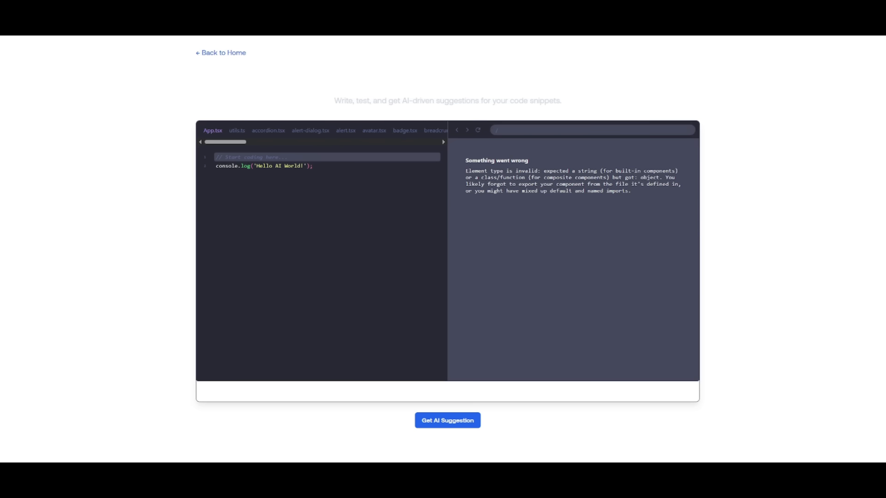
click(220, 54)
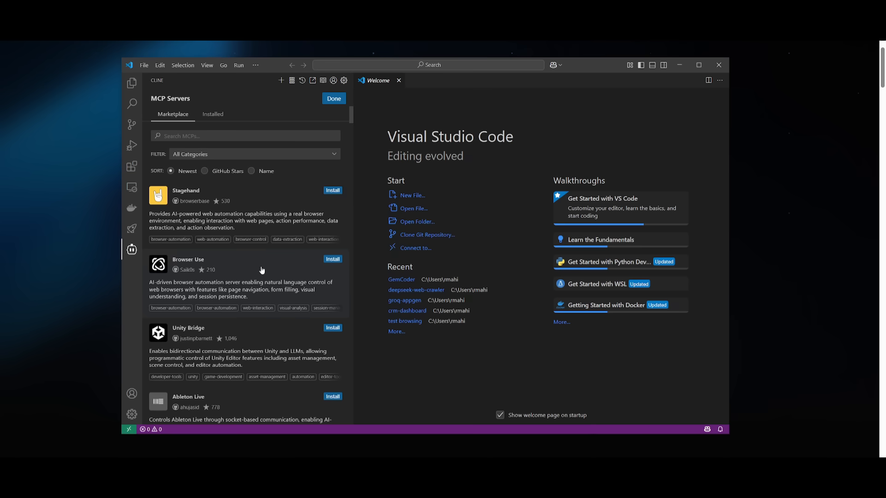
mouse_move(251, 267)
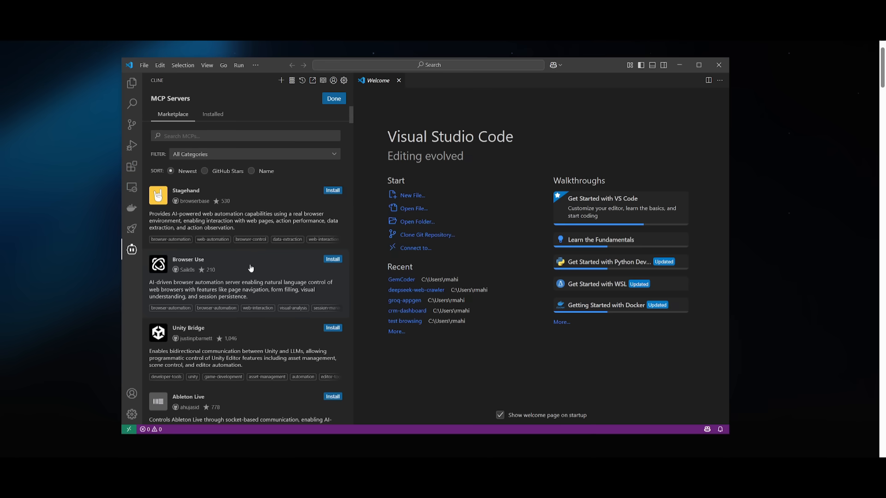
Select the Stagehand automation server in Cline's MCP Servers marketplace to set it up.
scroll(down, 3)
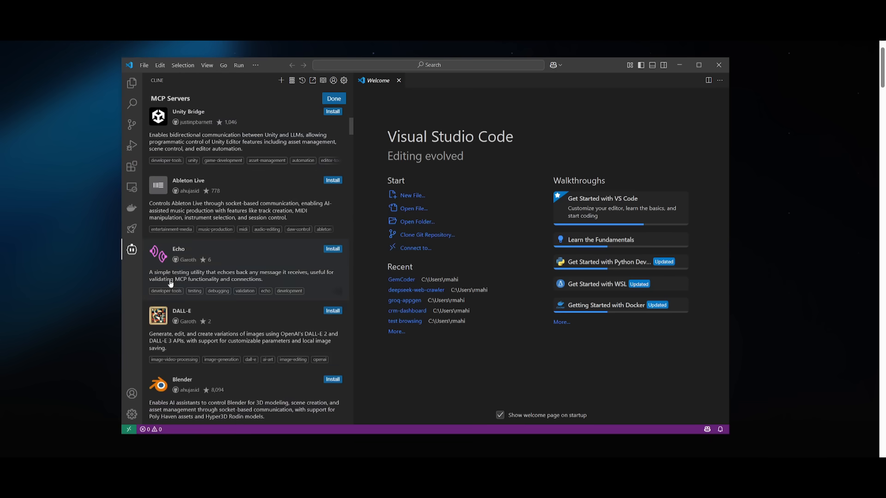
scroll(down, 3)
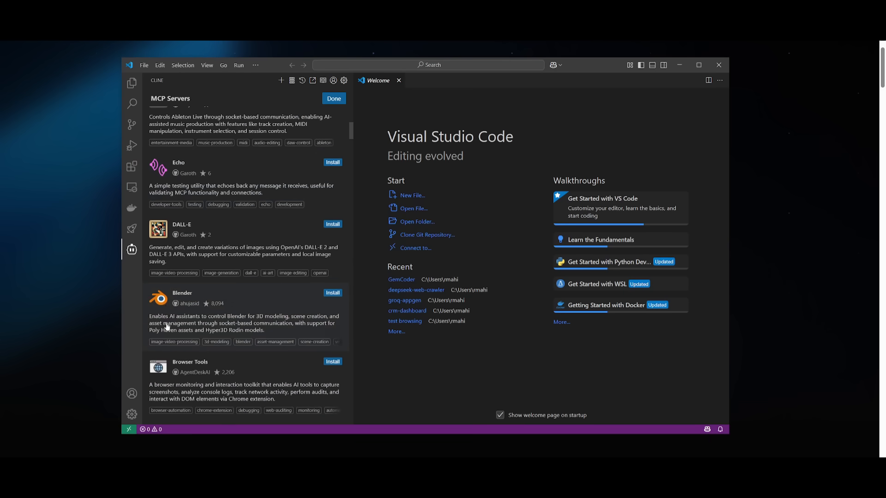
scroll(down, 3)
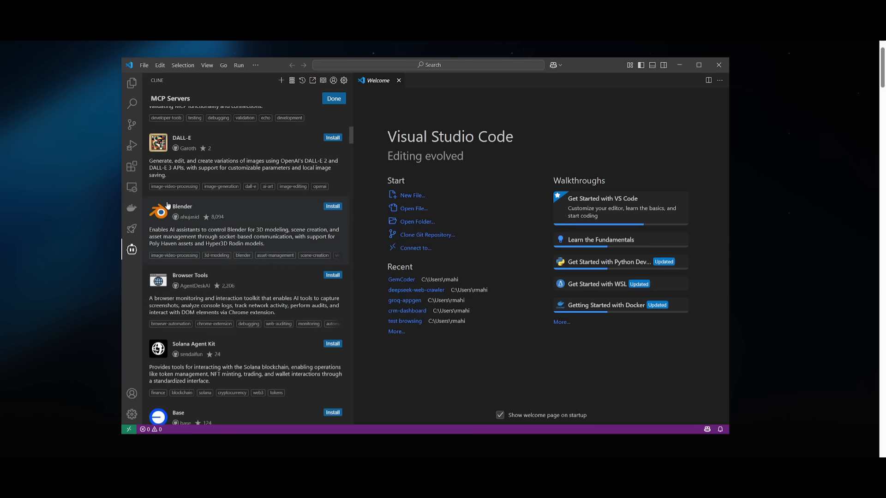
scroll(down, 3)
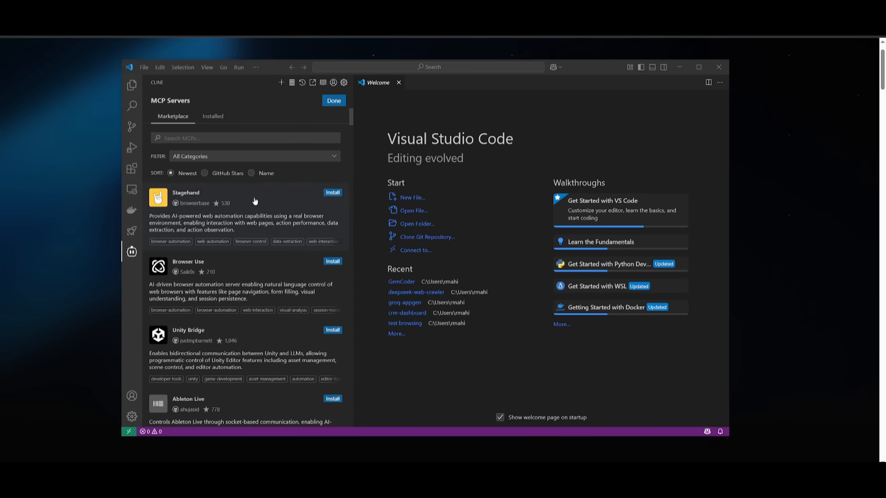
click(332, 261)
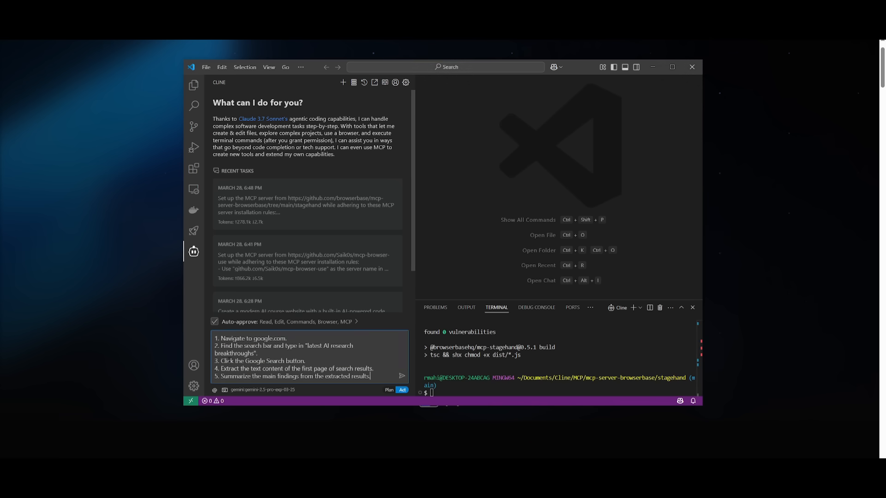
Send the Google search task and approve Stagehand's navigate, type-query and search tool calls.
click(401, 377)
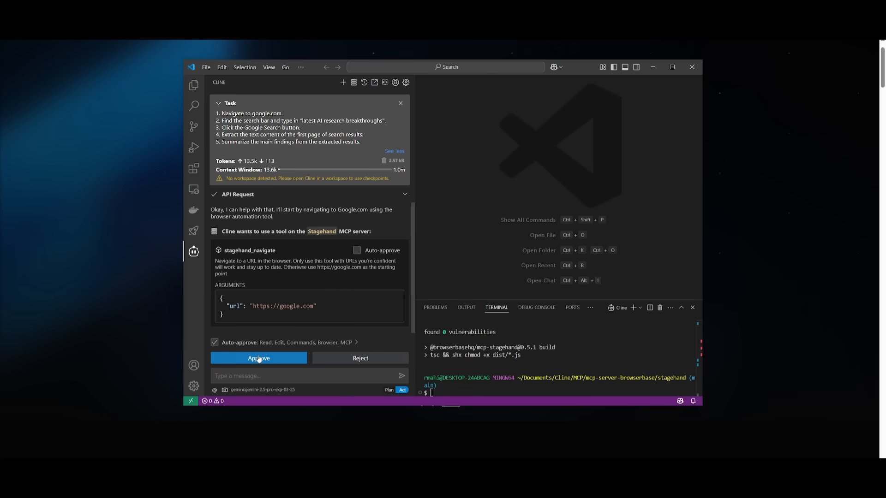
click(259, 358)
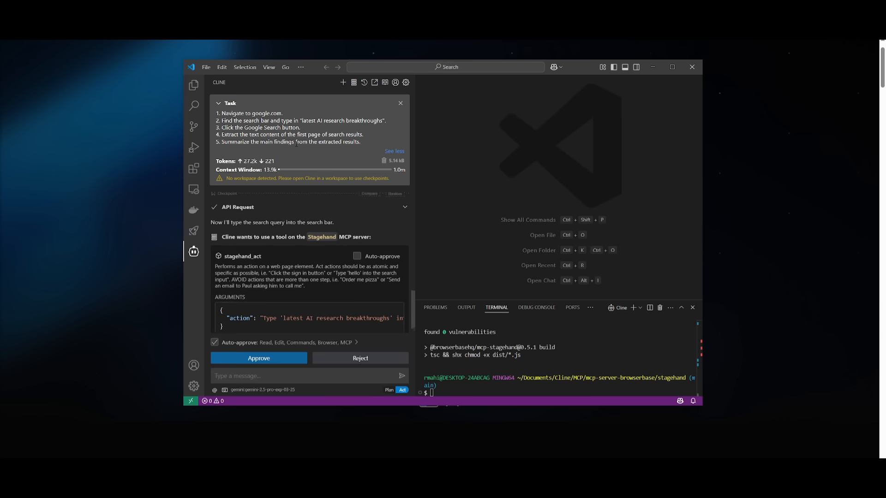
click(258, 358)
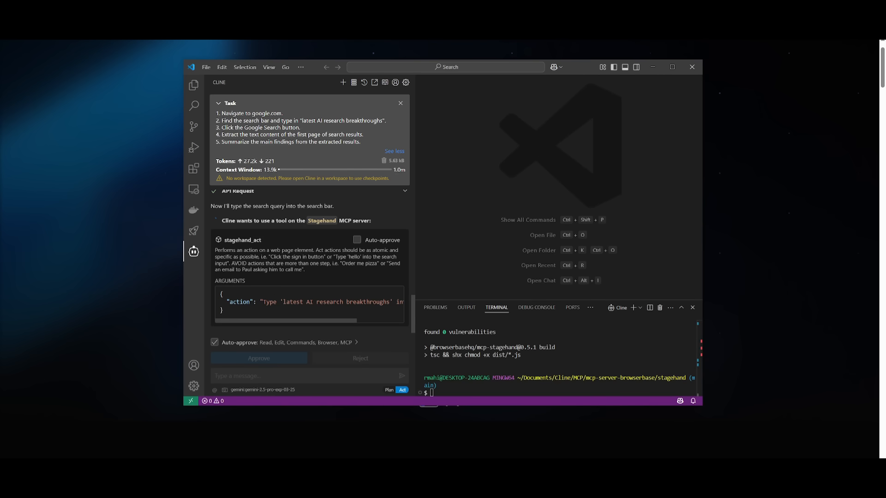
click(258, 358)
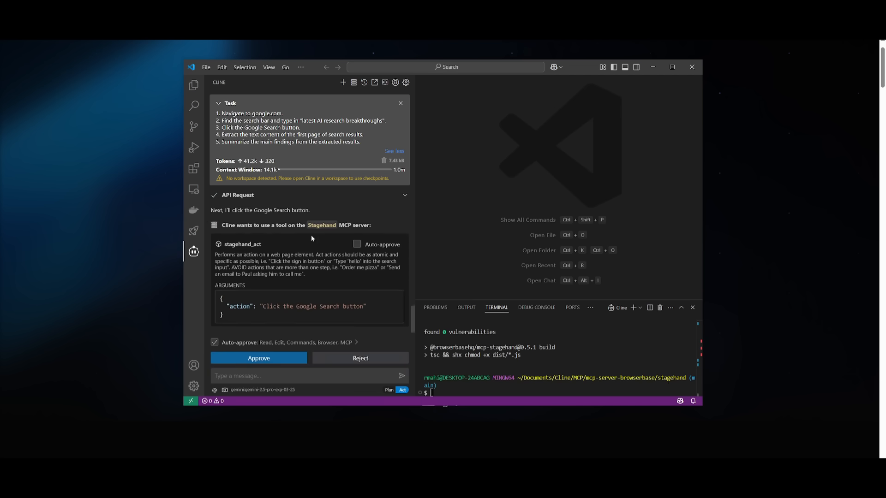
click(259, 357)
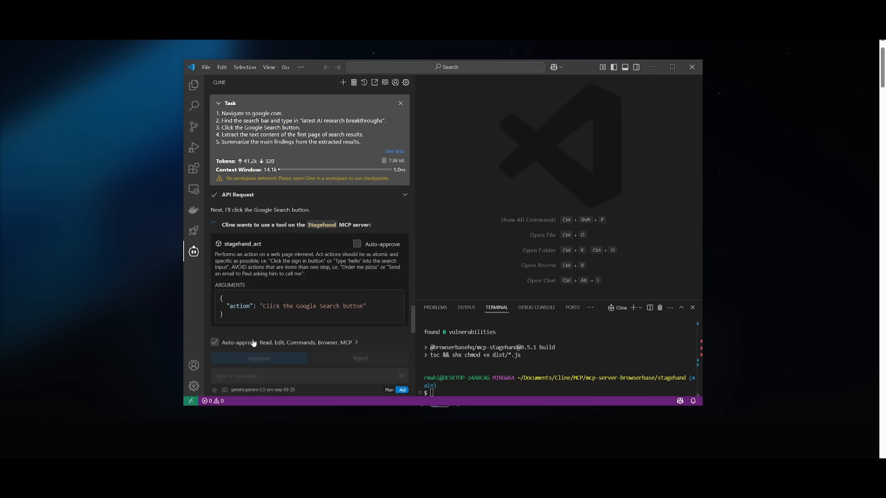
mouse_move(260, 347)
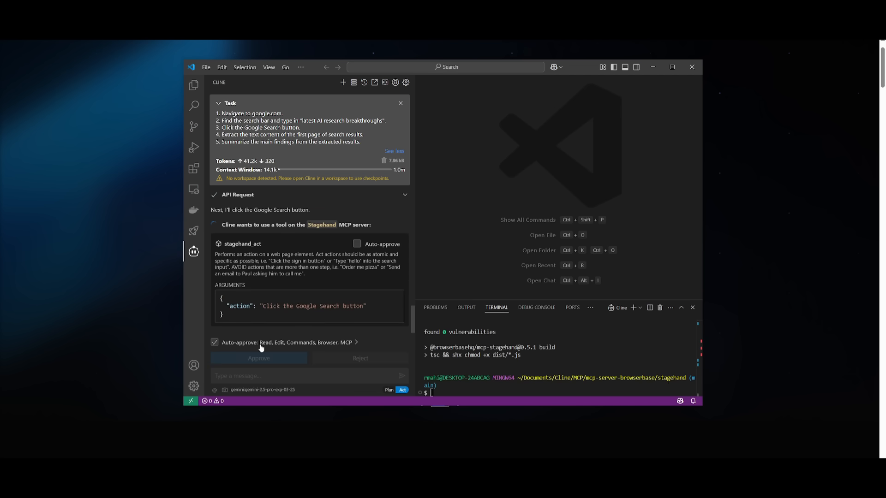
mouse_move(263, 345)
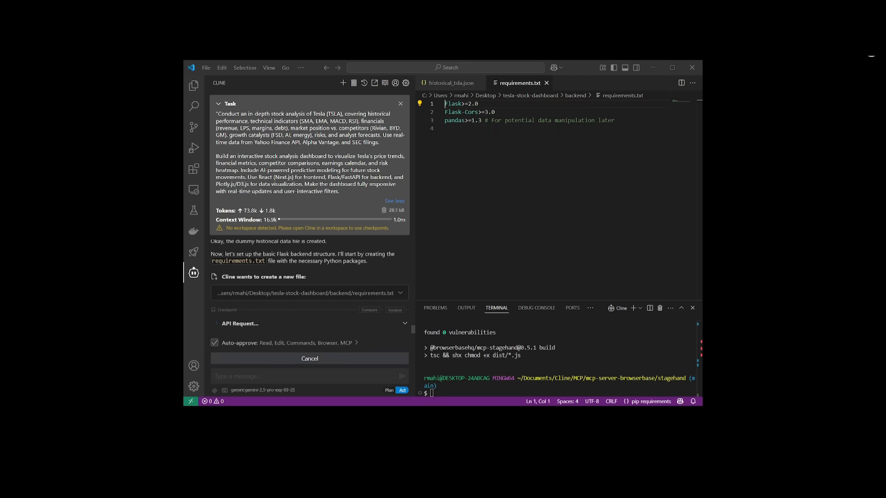
mouse_move(257, 152)
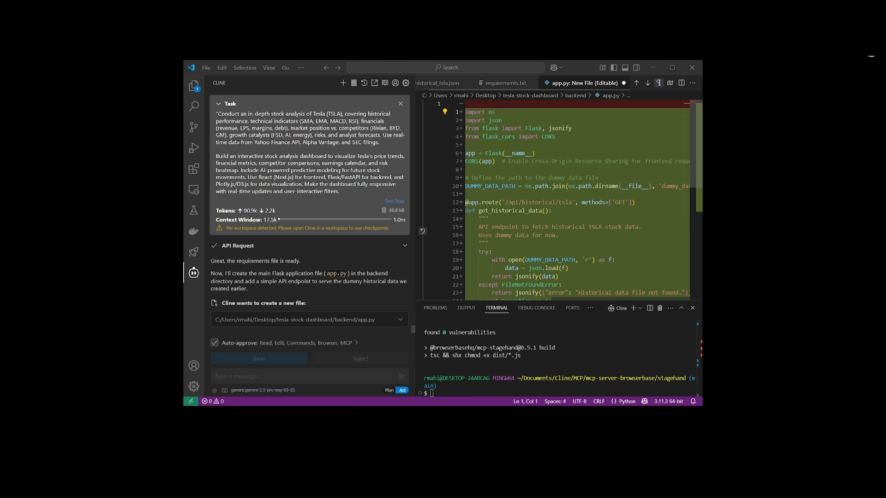
Accept Cline's new Flask backend/app.py file for the Tesla dashboard.
click(258, 358)
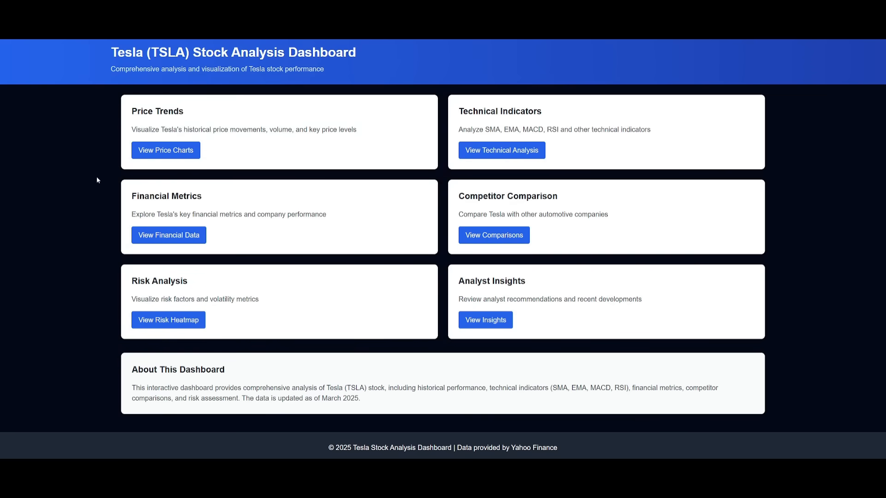
mouse_move(365, 154)
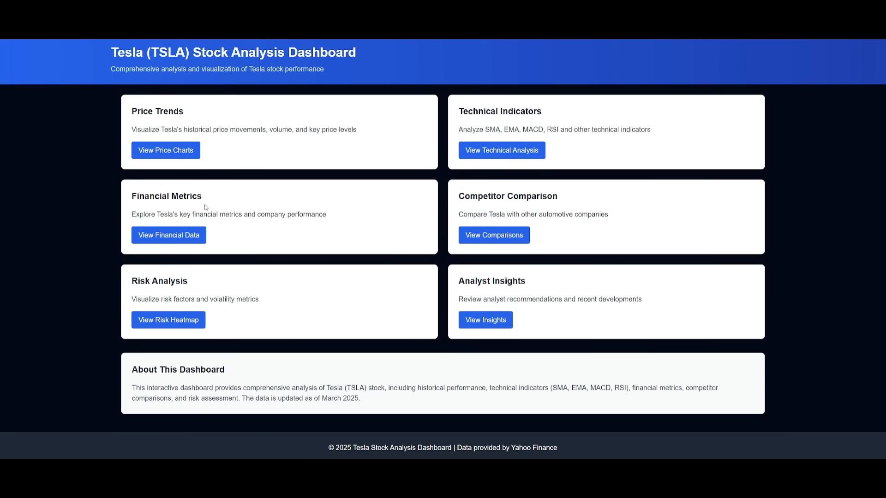
mouse_move(166, 150)
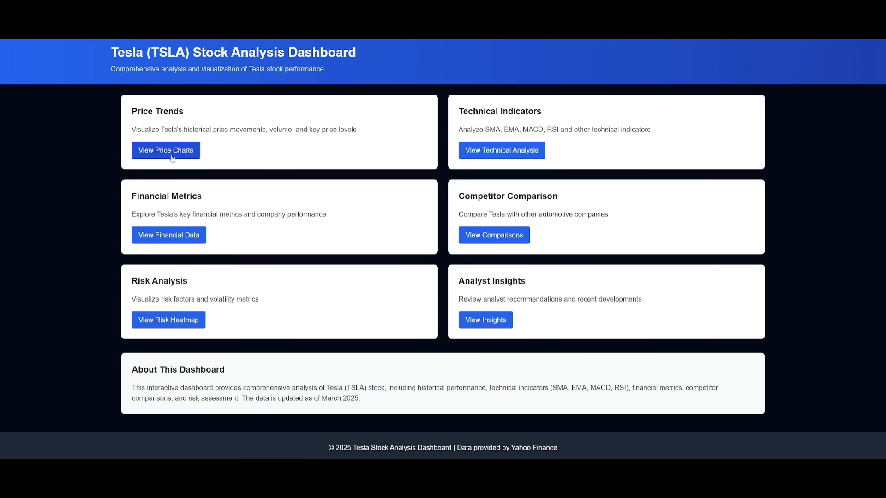
View the Tesla Price Trends charts limited to the 6M range.
click(166, 151)
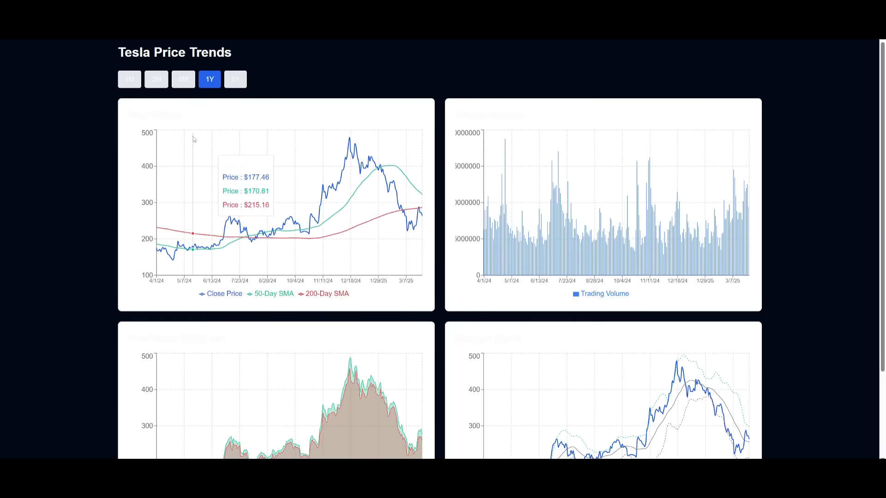
scroll(down, 3)
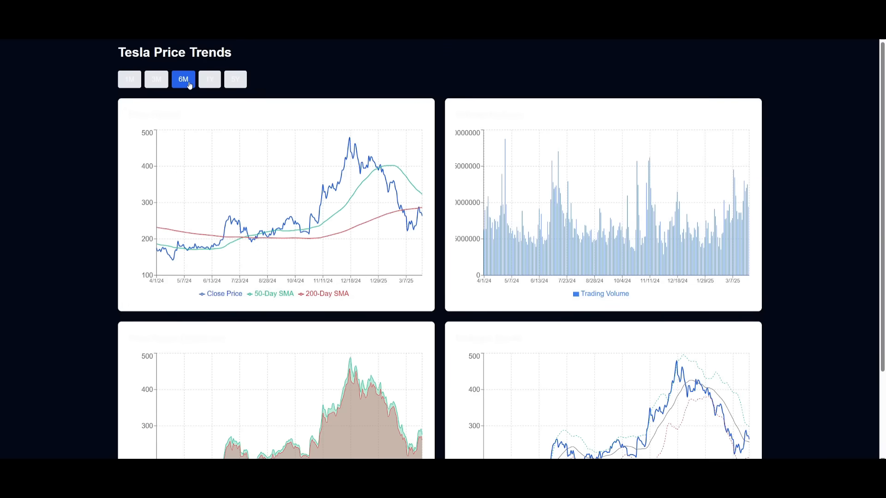
click(235, 79)
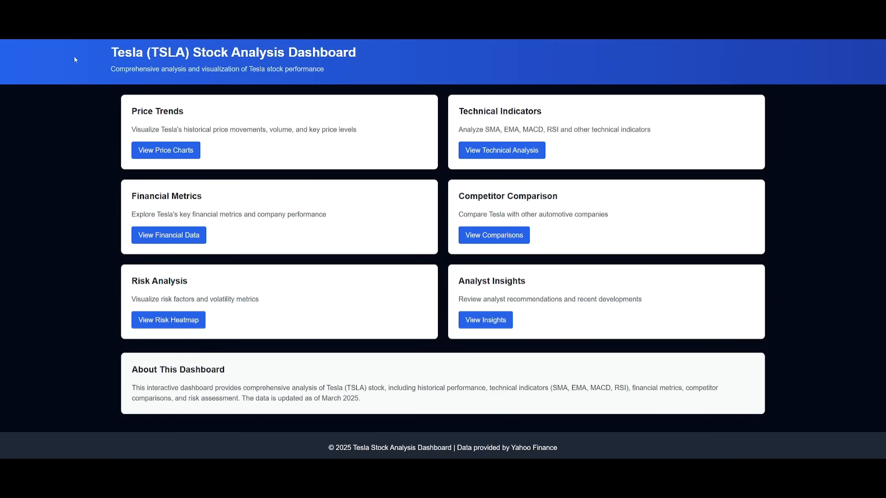
click(501, 151)
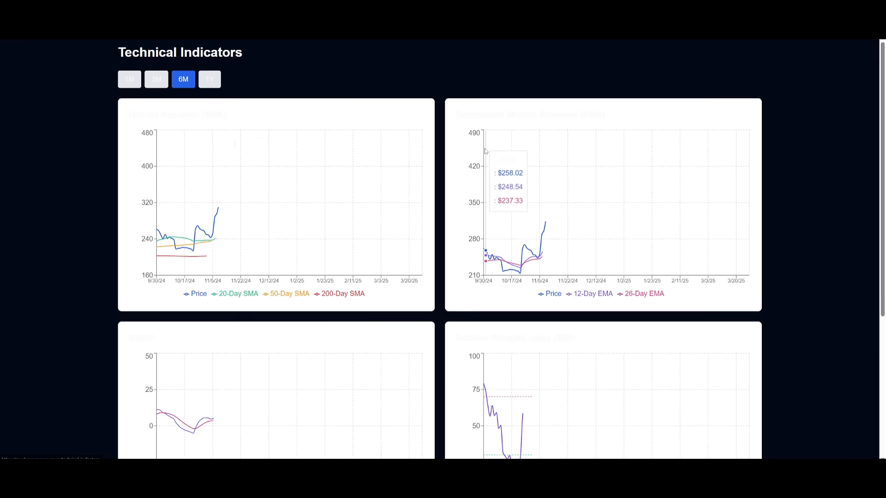
scroll(down, 3)
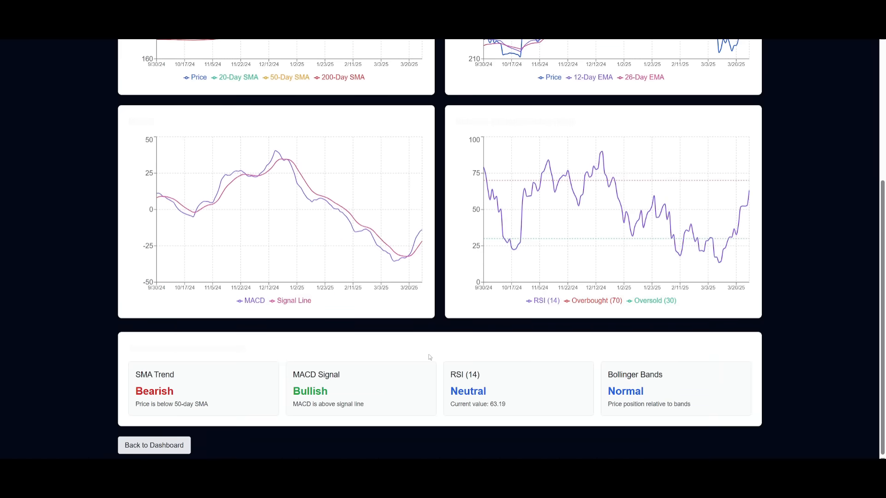
click(154, 445)
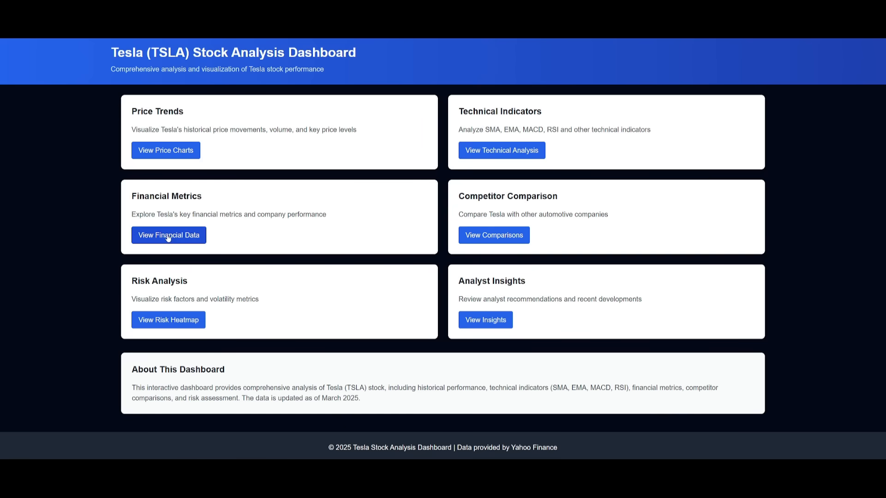
click(168, 235)
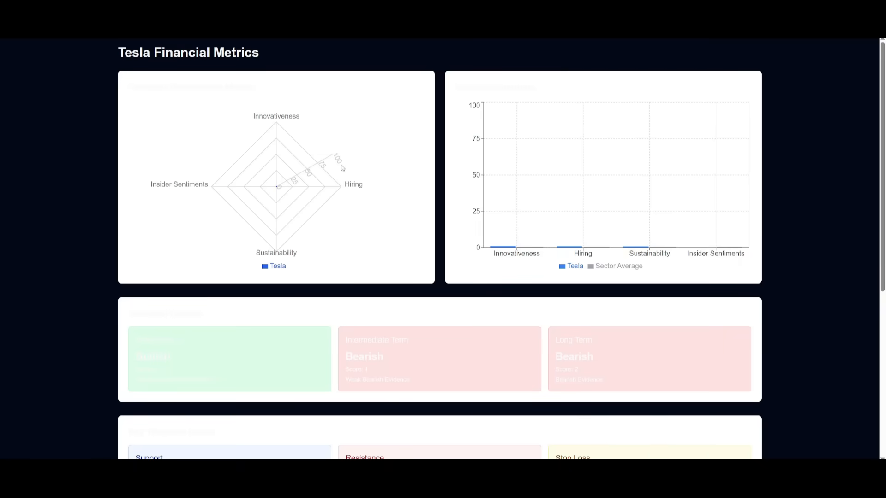
scroll(down, 3)
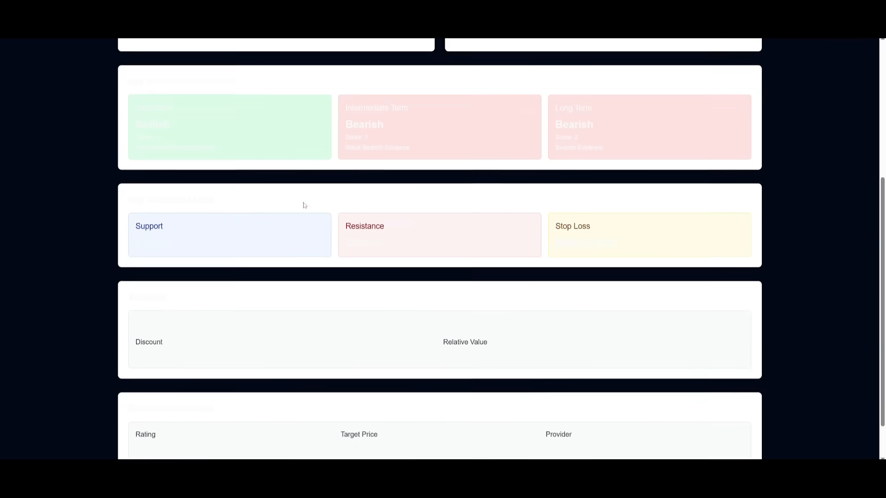
scroll(down, 3)
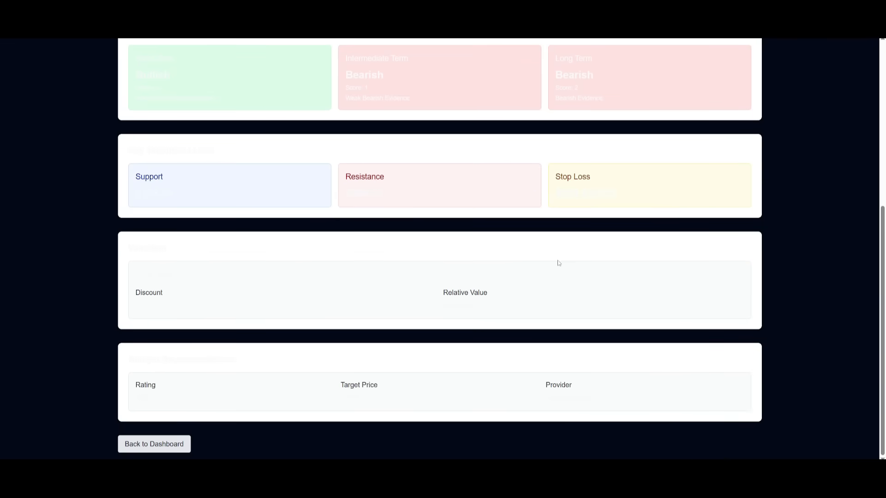
scroll(up, 3)
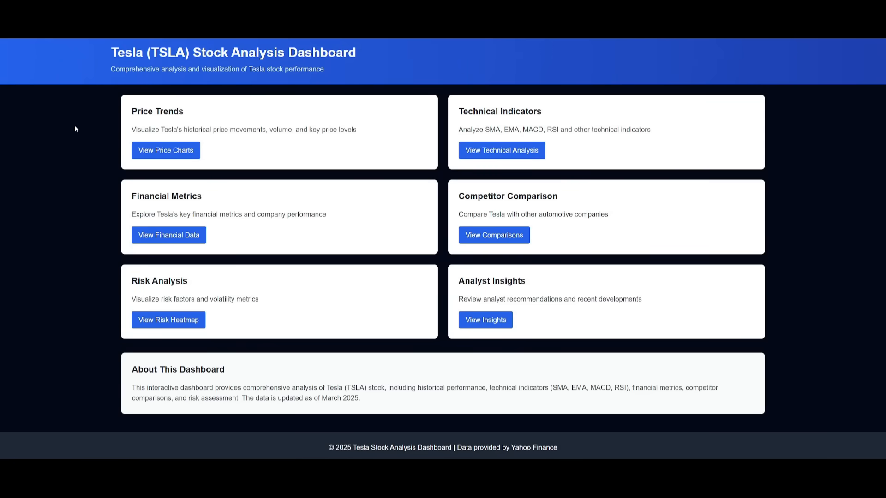
mouse_move(582, 356)
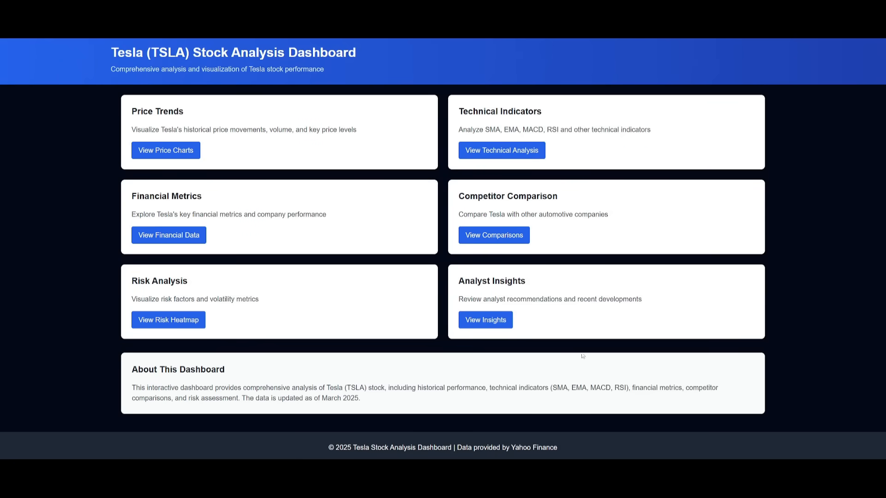
mouse_move(493, 227)
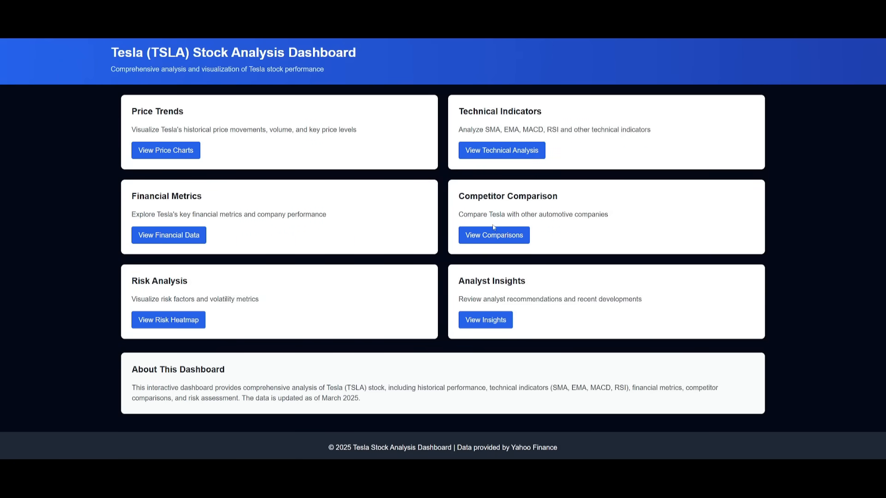
View the competitor comparison page with its colour-coded Tesla price scatter chart.
click(493, 235)
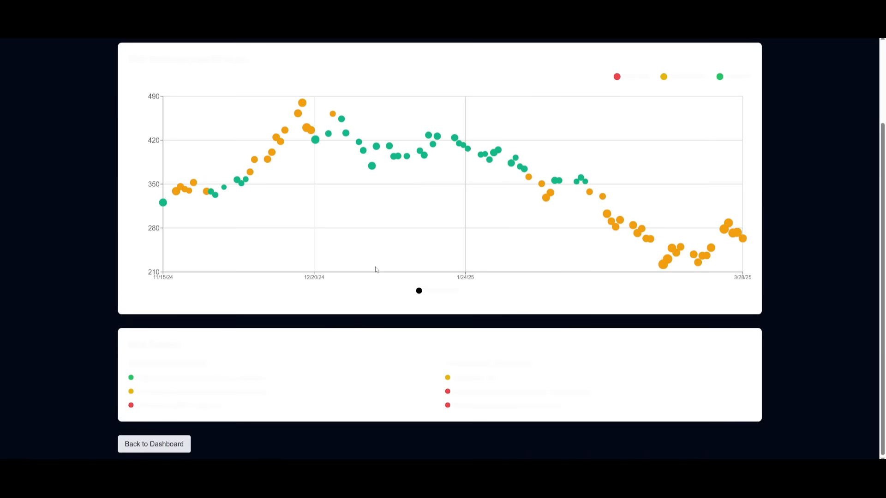
click(154, 444)
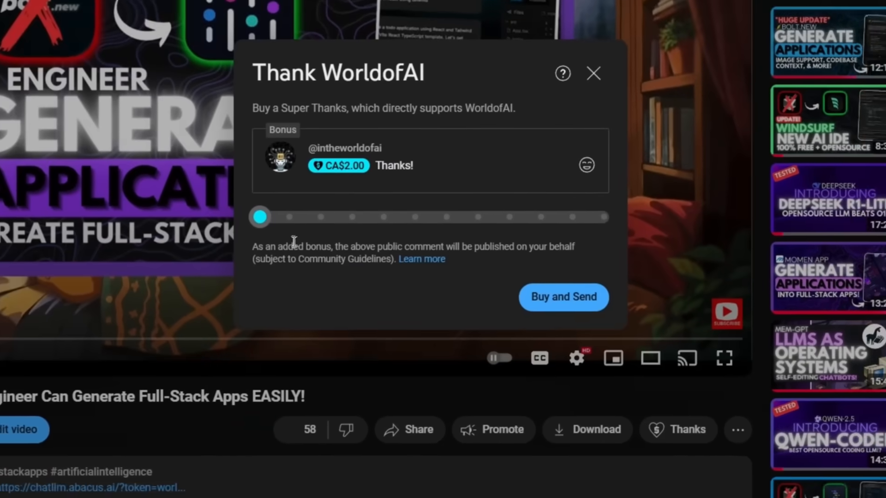
Raise the Super Thanks amount to CA$15.00 then CA$400.00 and dismiss the dialog.
drag(259, 217, 417, 246)
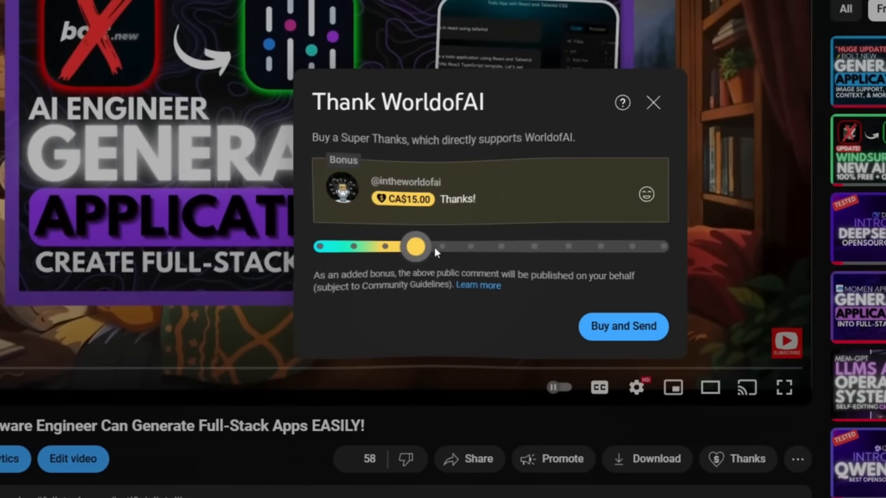
drag(417, 246, 538, 254)
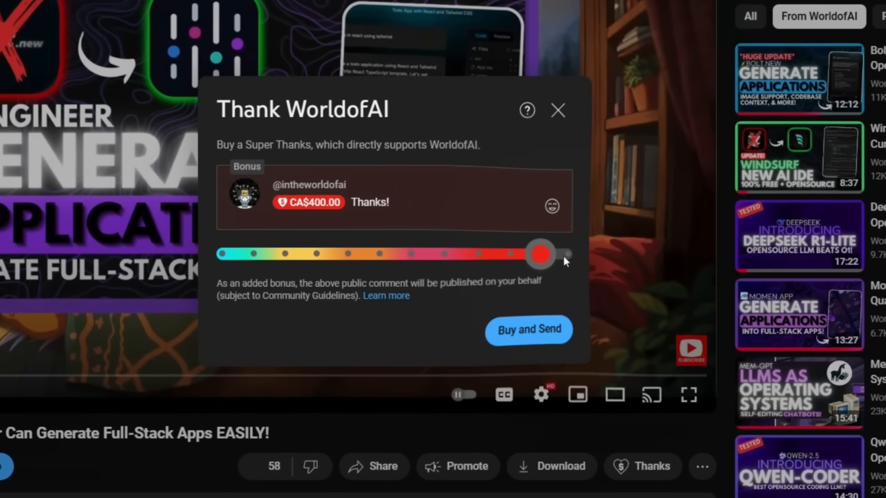
click(559, 111)
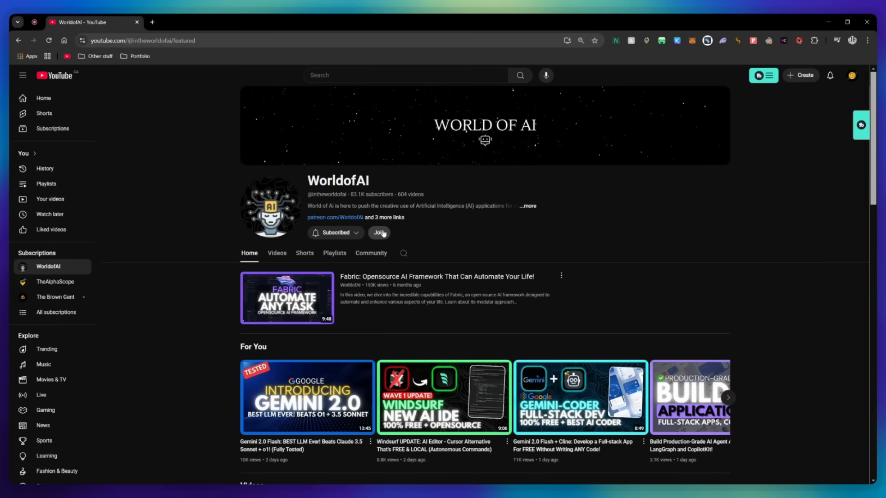
Bring up the WorldofAI channel's membership tiers via Join.
click(379, 232)
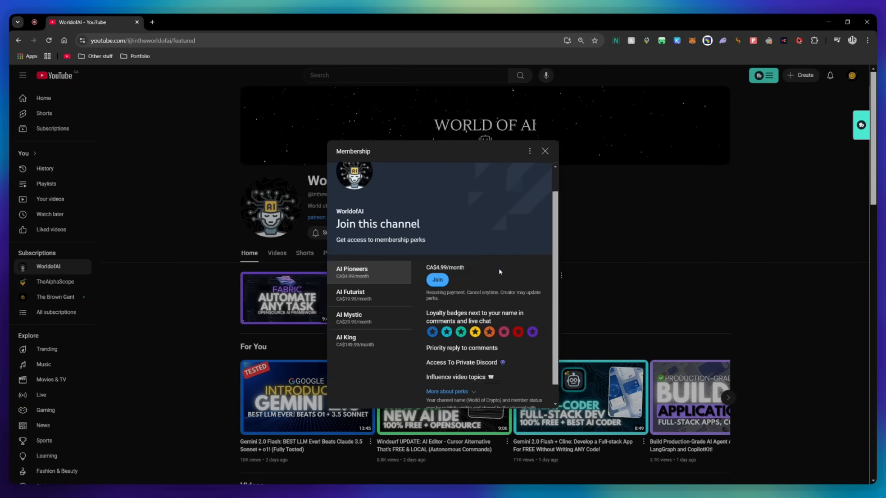
click(350, 295)
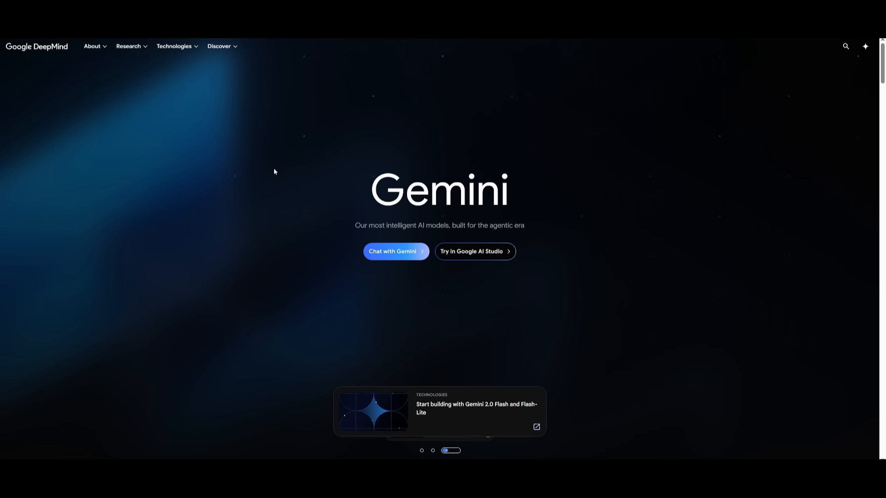
Scroll through the Gemini 2.5 Model family cards down to the Hands-on with 2.5 Pro demos.
scroll(down, 3)
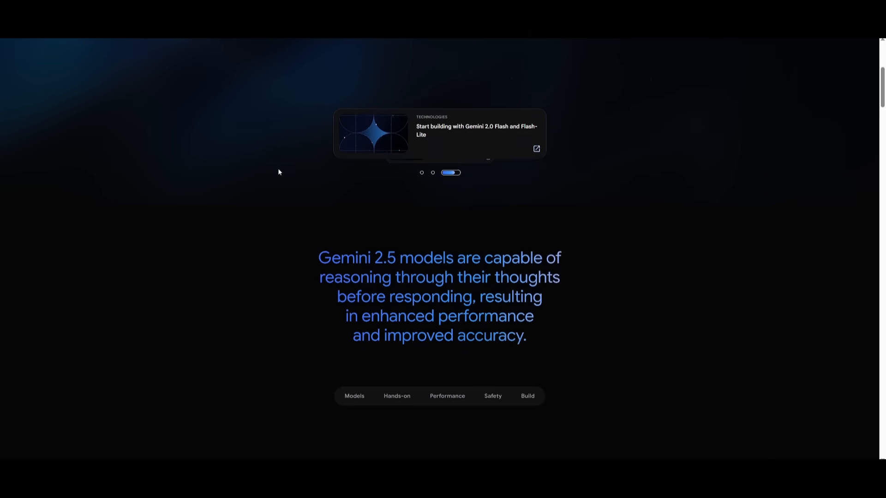
scroll(down, 3)
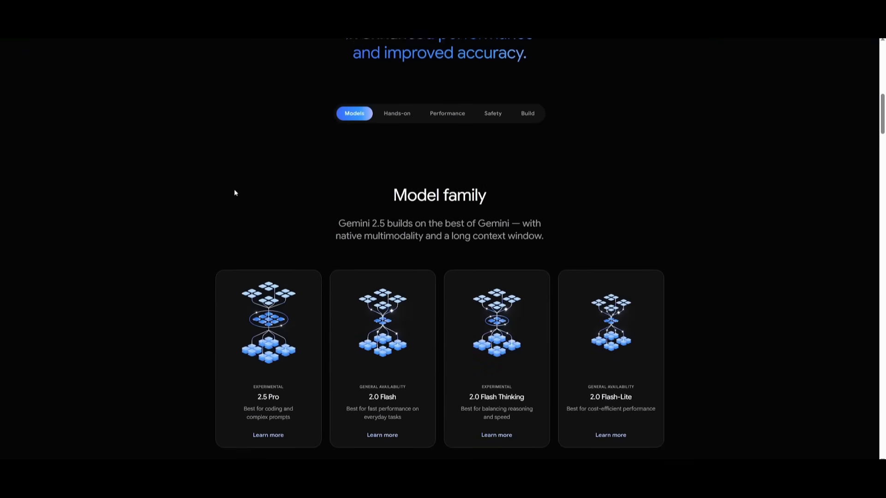
scroll(down, 3)
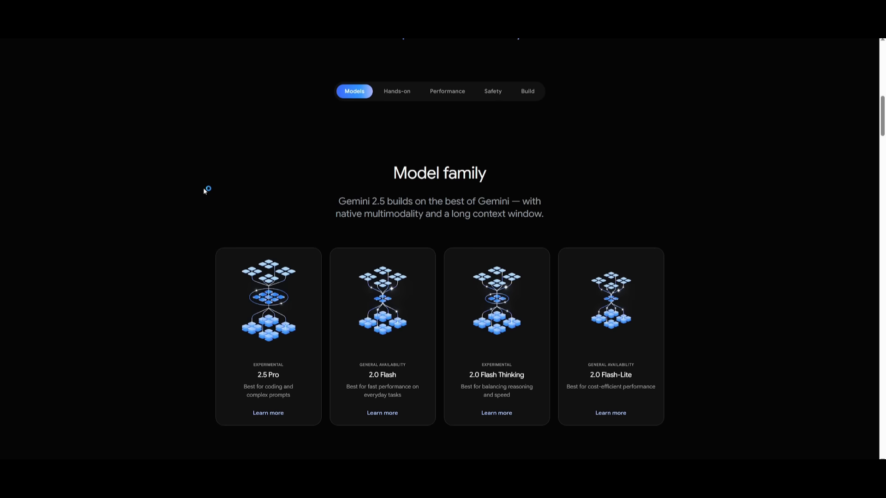
mouse_move(126, 229)
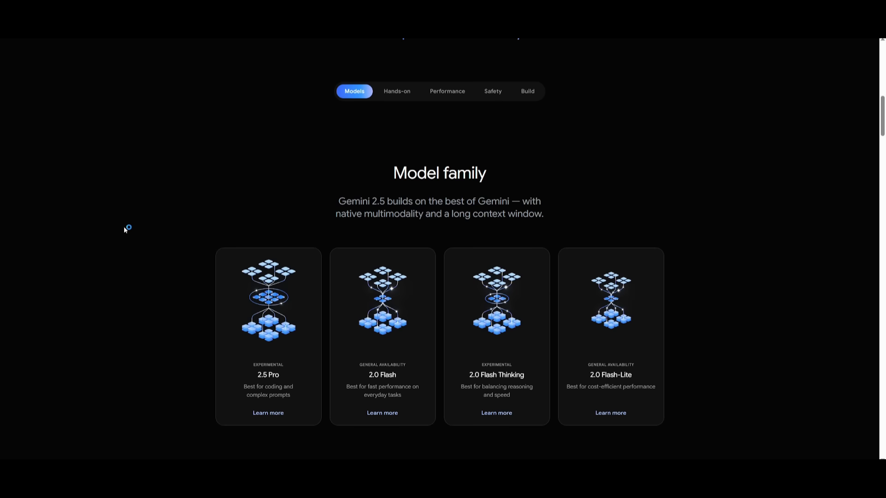
scroll(down, 3)
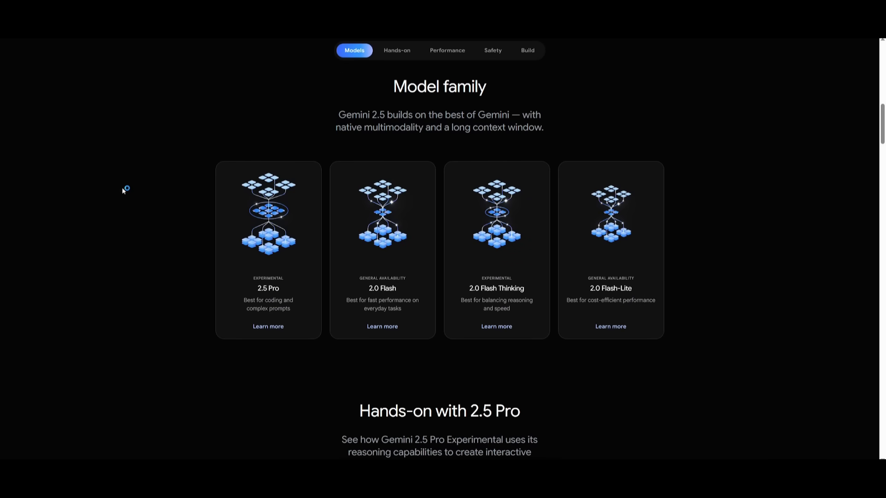
mouse_move(138, 174)
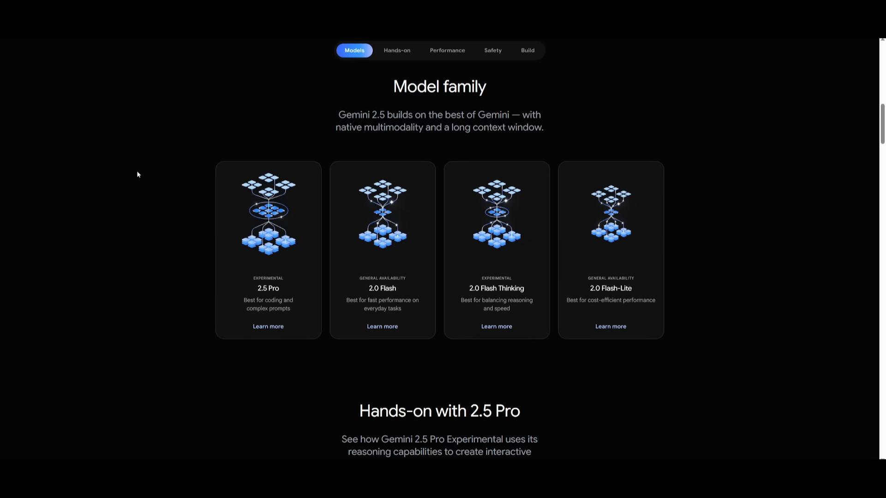
scroll(down, 3)
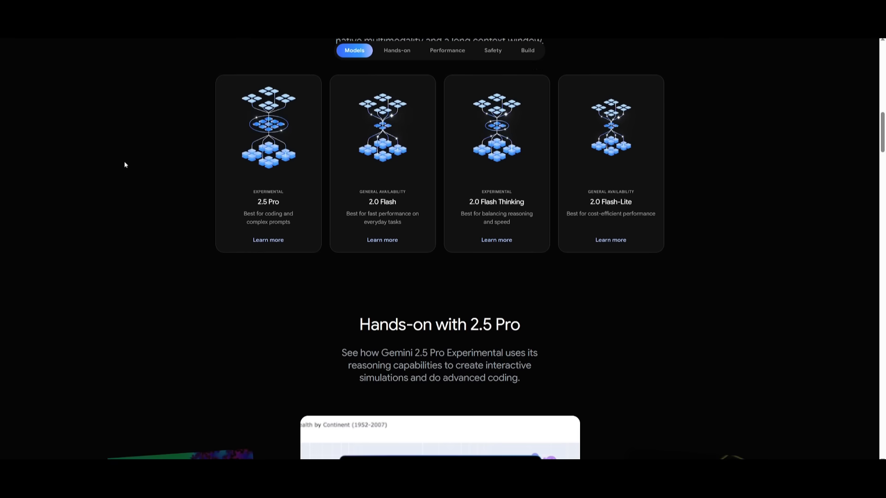
mouse_move(170, 211)
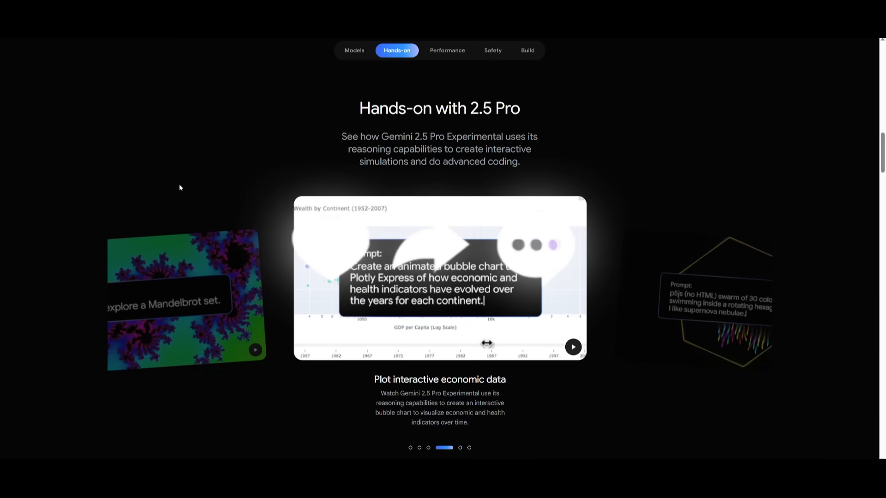
mouse_move(184, 186)
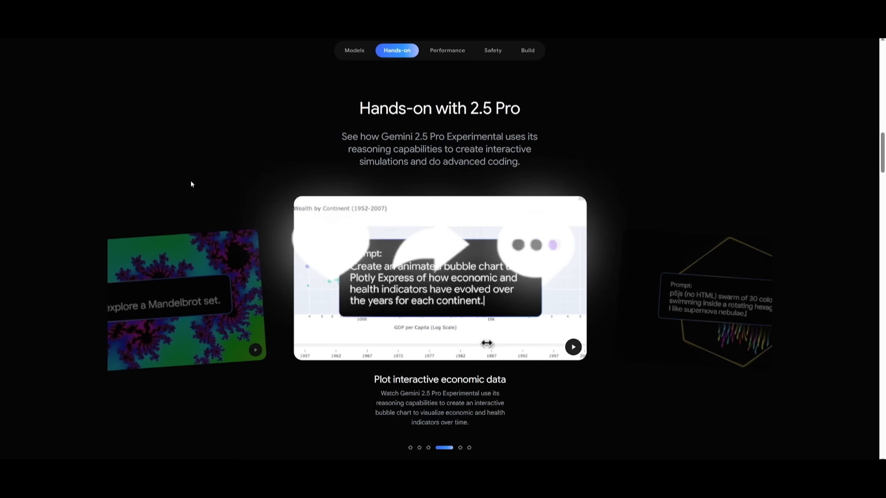
mouse_move(193, 183)
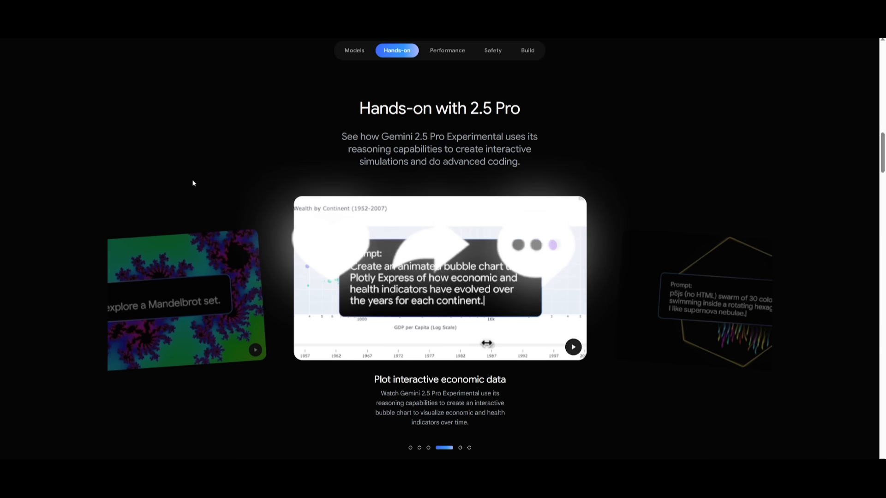
mouse_move(288, 90)
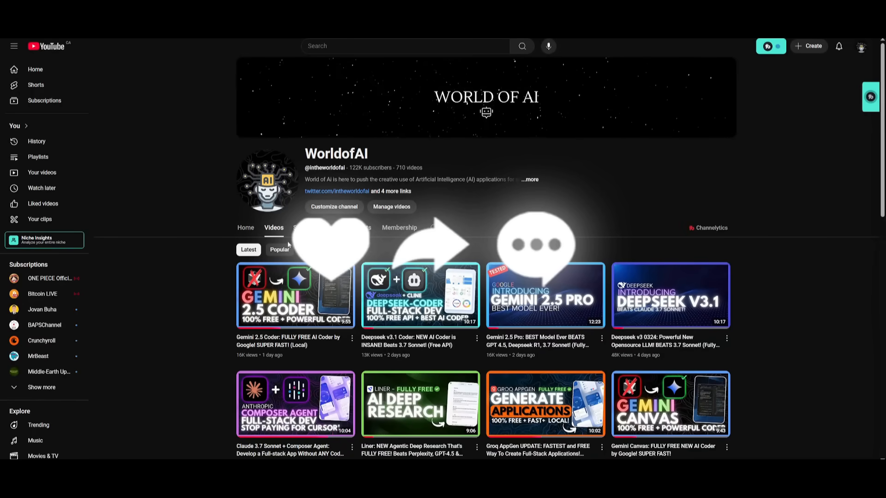
mouse_move(167, 229)
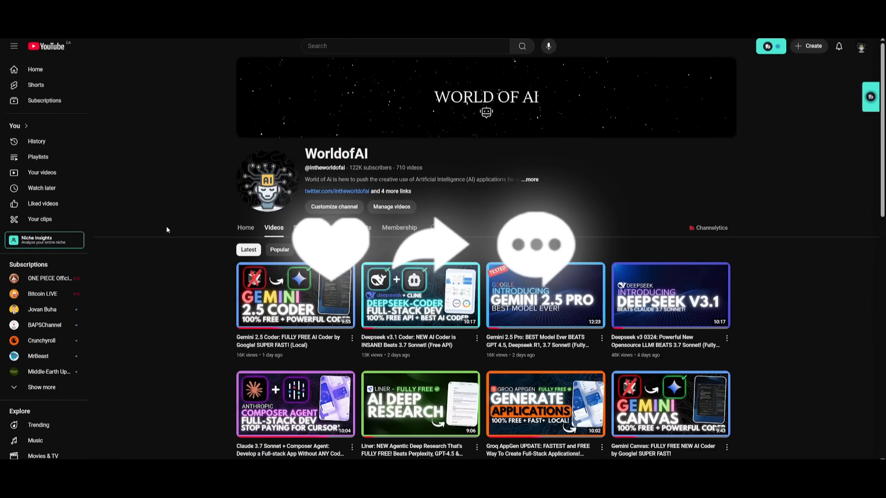